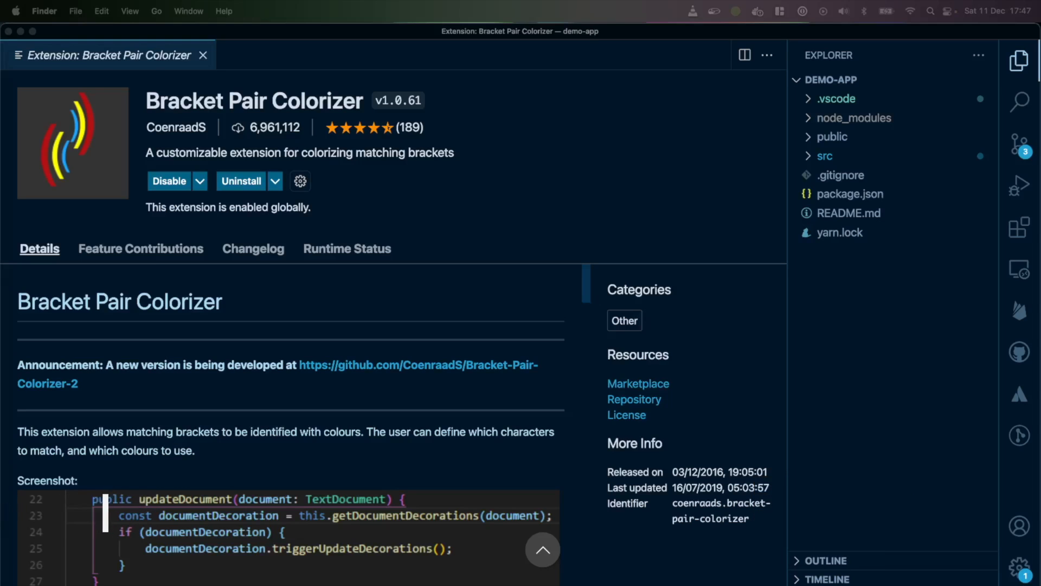
pyautogui.moveTo(1029, 239)
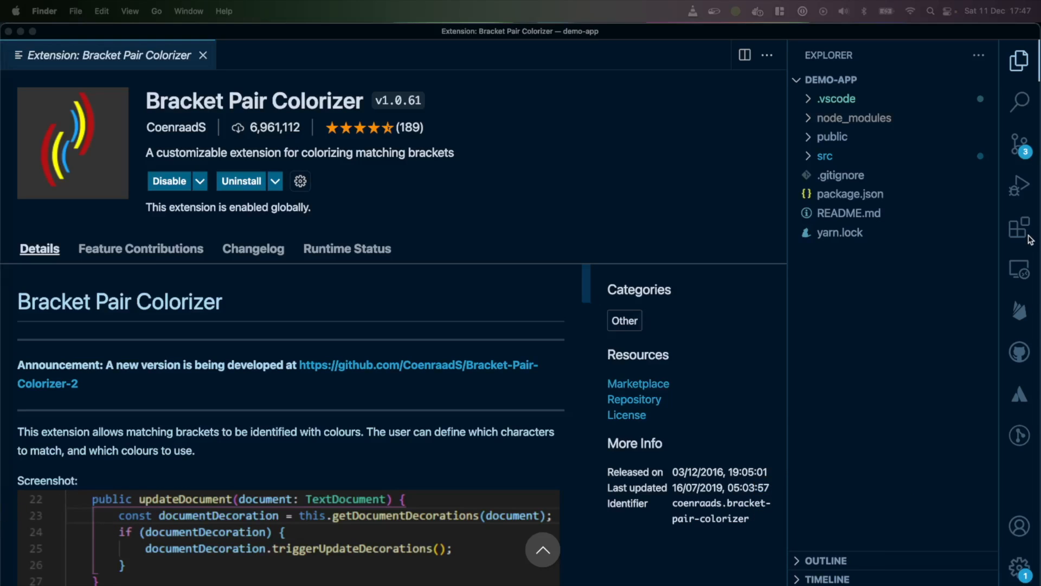
pyautogui.moveTo(319, 444)
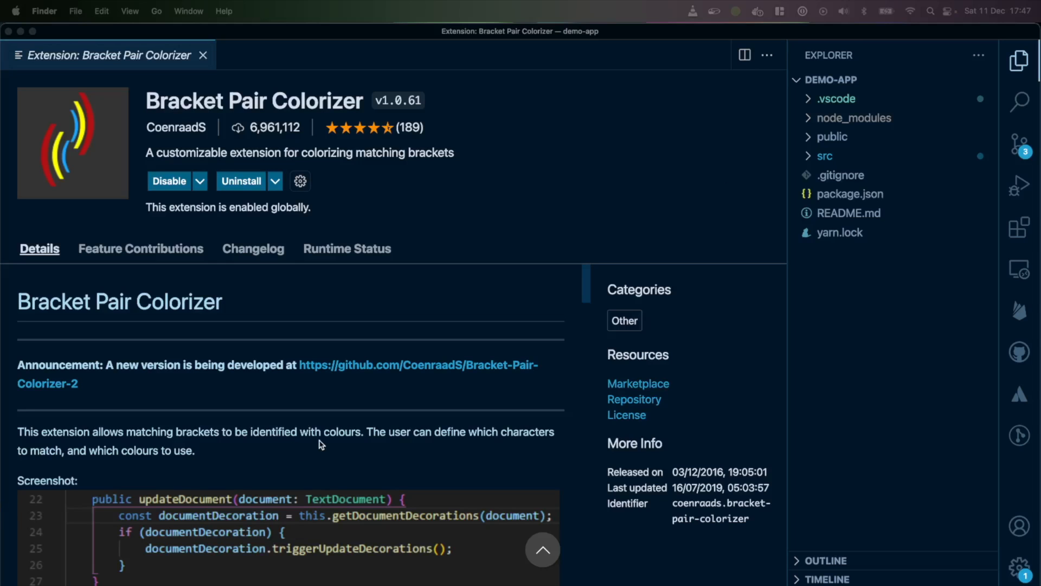
# Highlight the bracket scopes of the return parentheses and the map callback in the editor
pyautogui.scroll(-3)
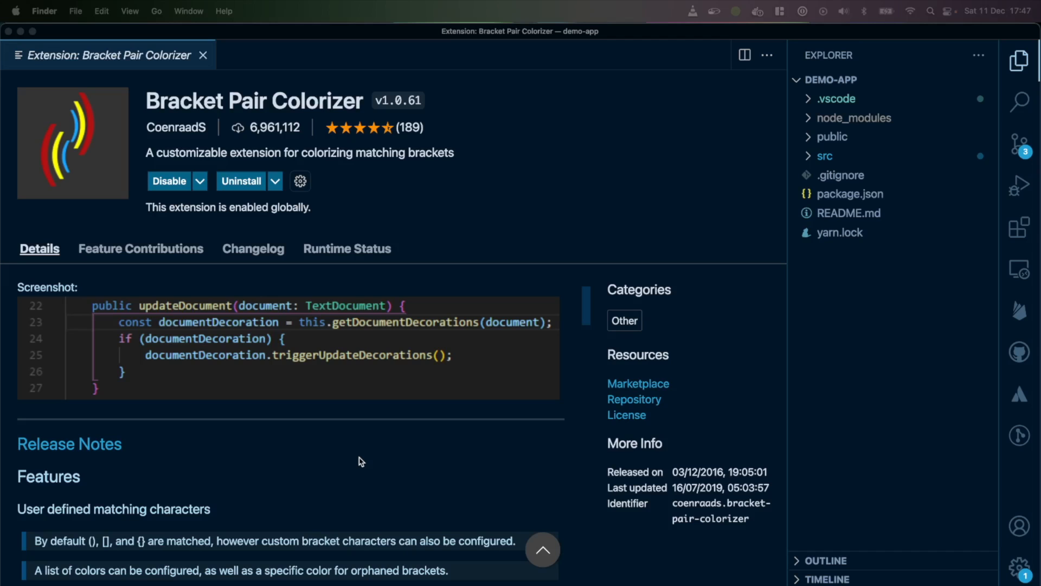
pyautogui.scroll(-3)
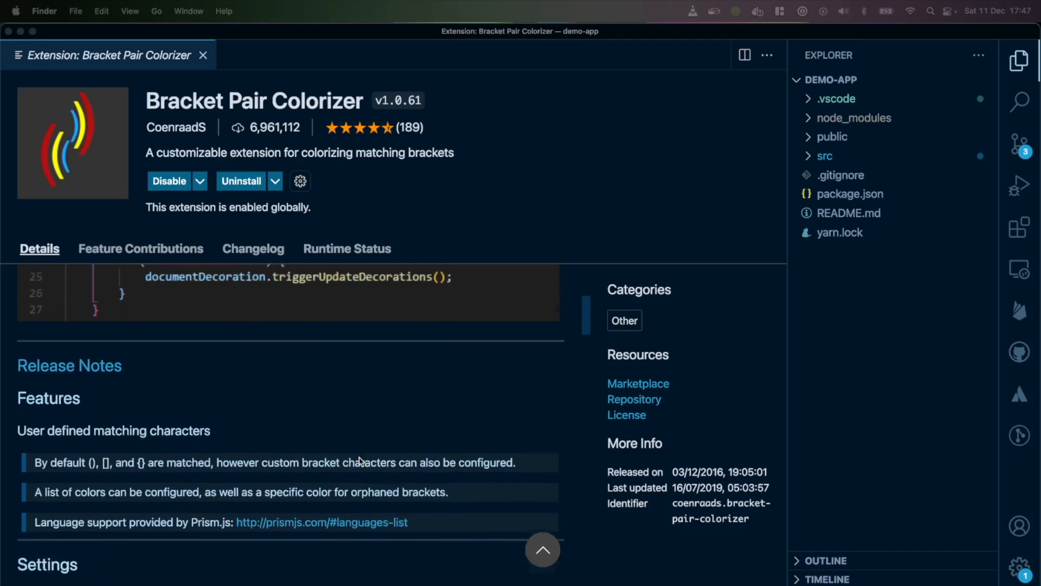
pyautogui.scroll(-3)
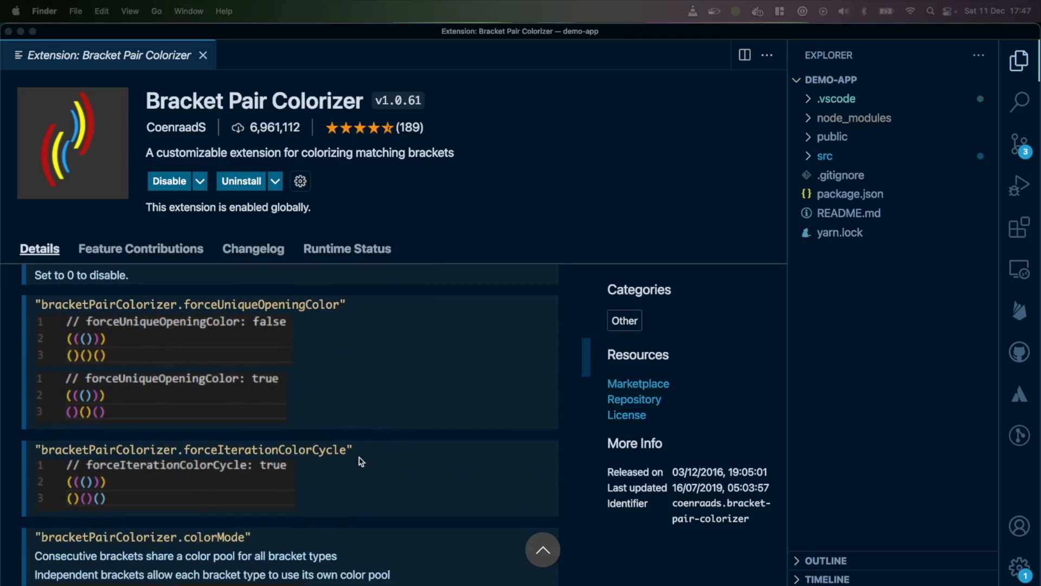
pyautogui.scroll(-3)
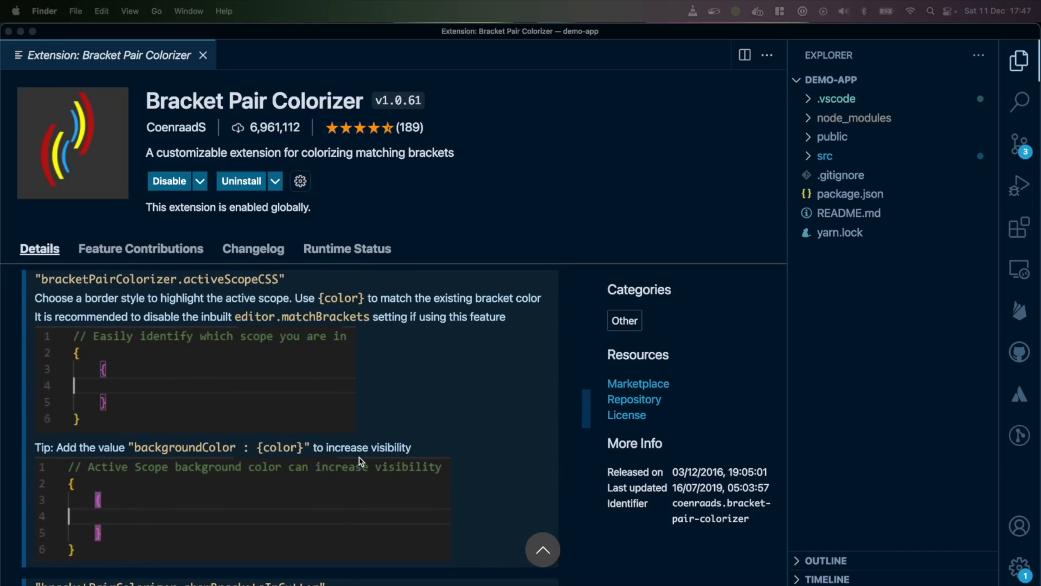
pyautogui.scroll(-3)
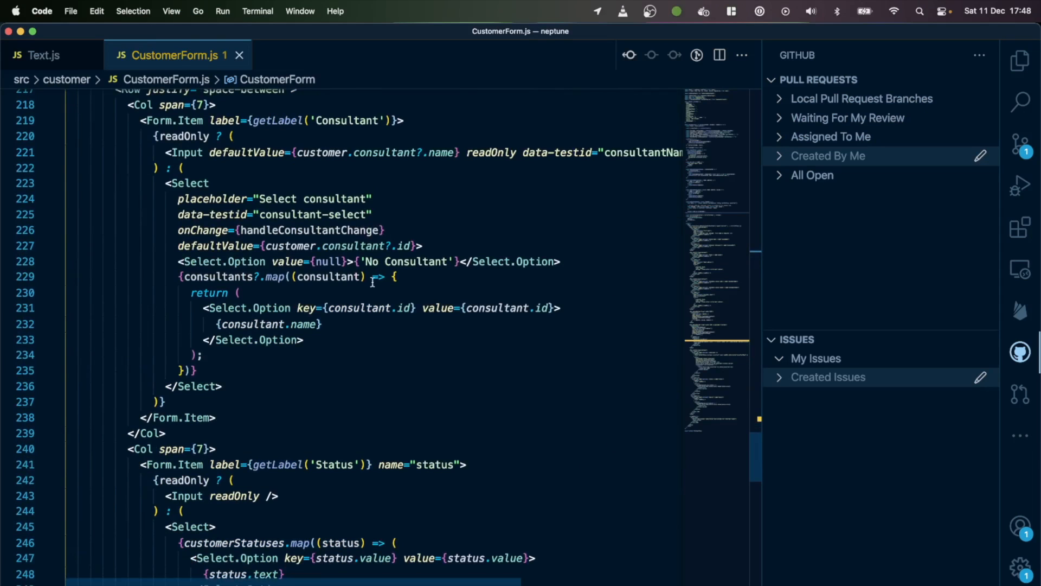
pyautogui.click(238, 291)
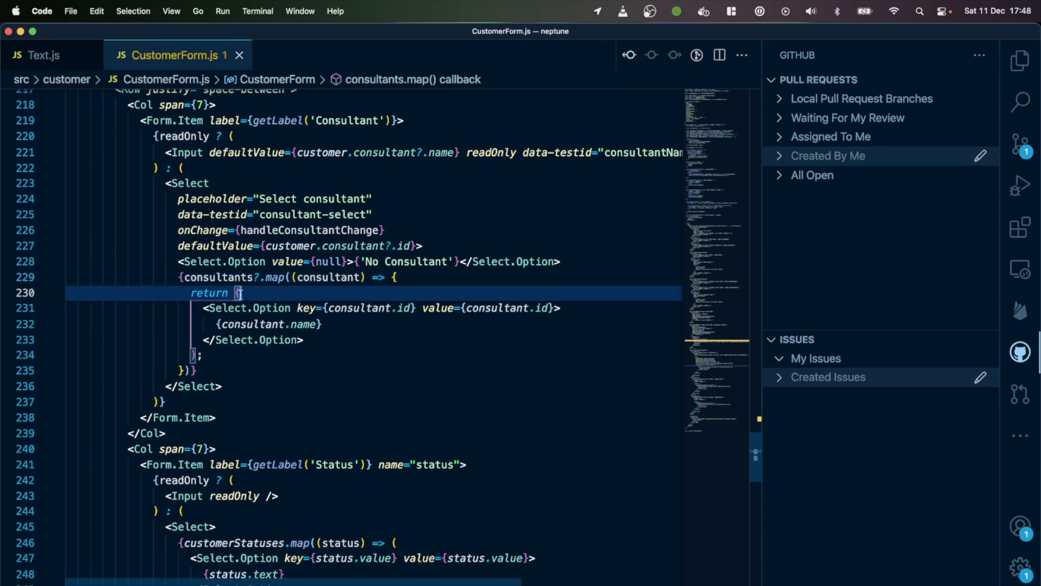
pyautogui.click(188, 371)
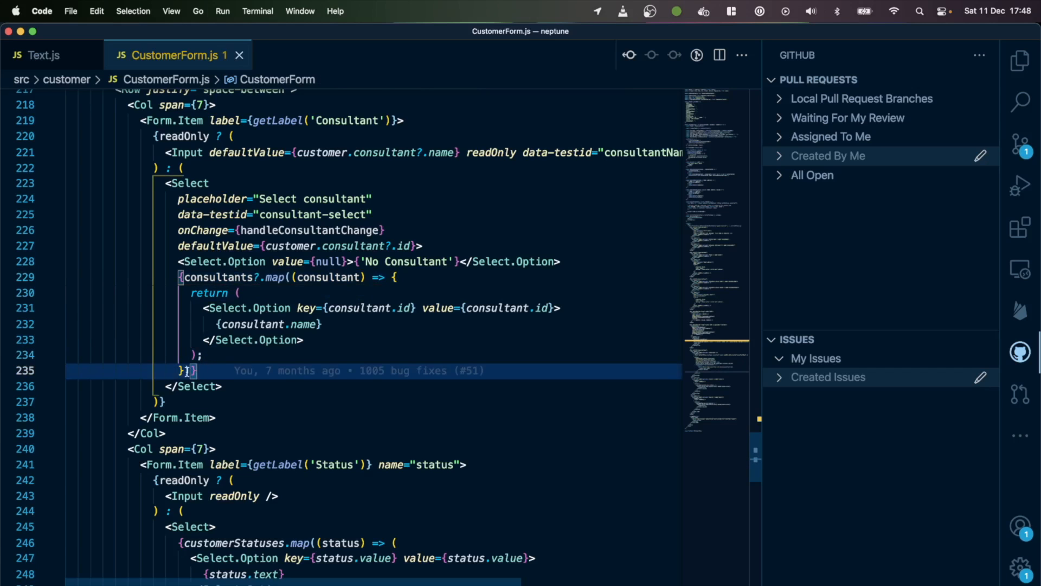
pyautogui.moveTo(285, 371)
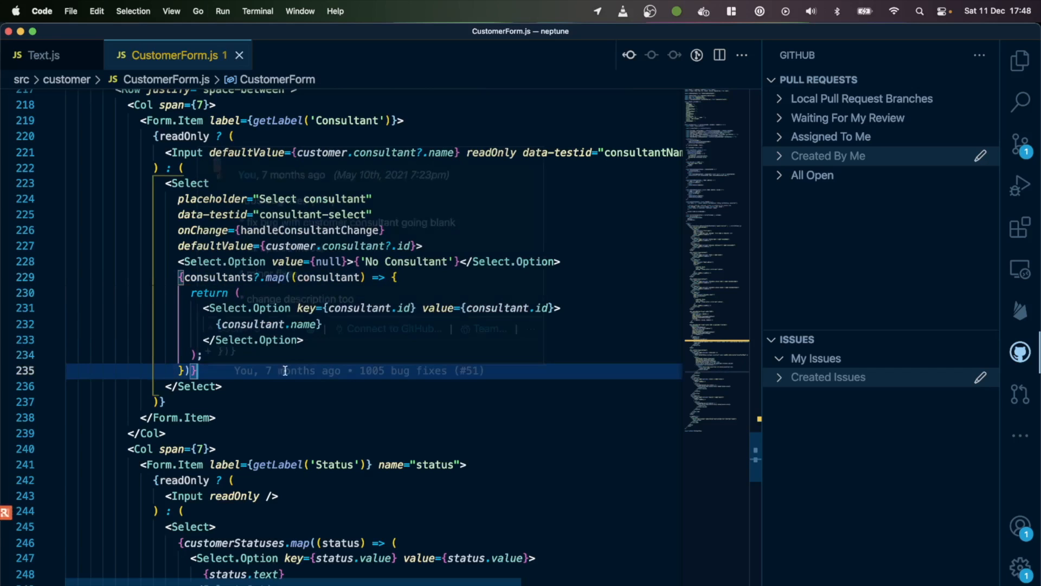
pyautogui.scroll(3)
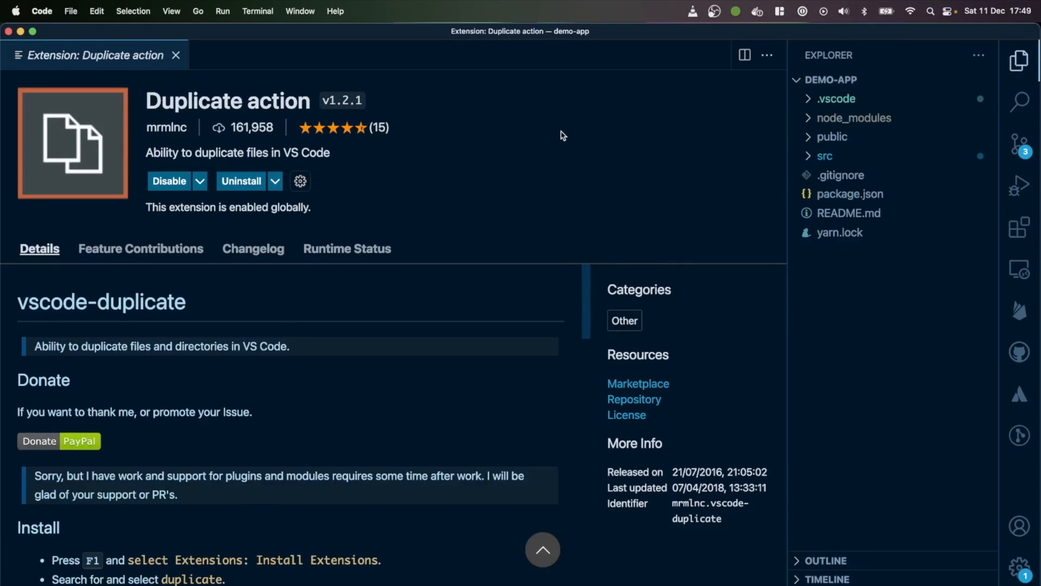
pyautogui.moveTo(835, 144)
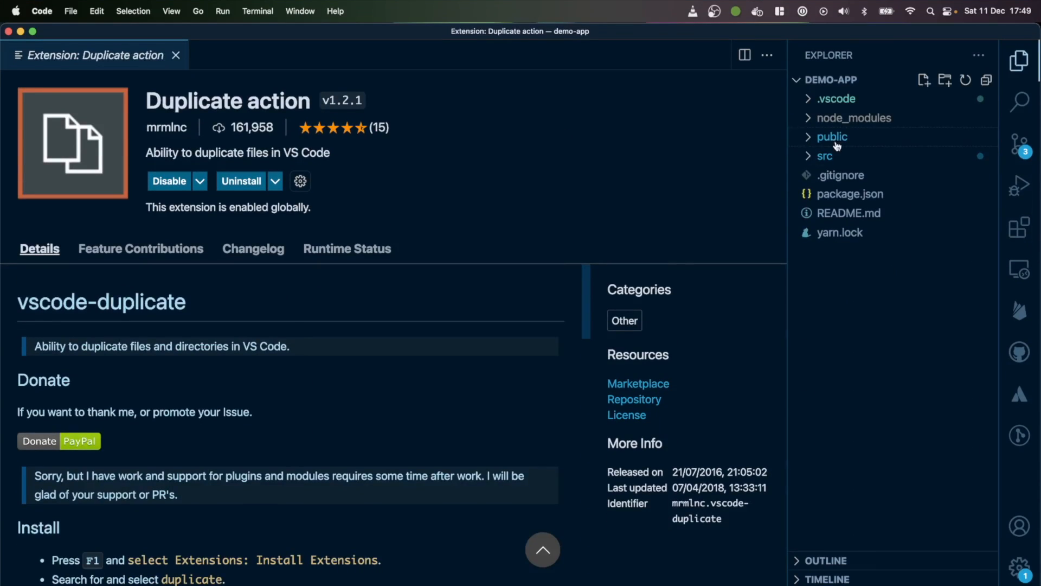
pyautogui.moveTo(824, 156)
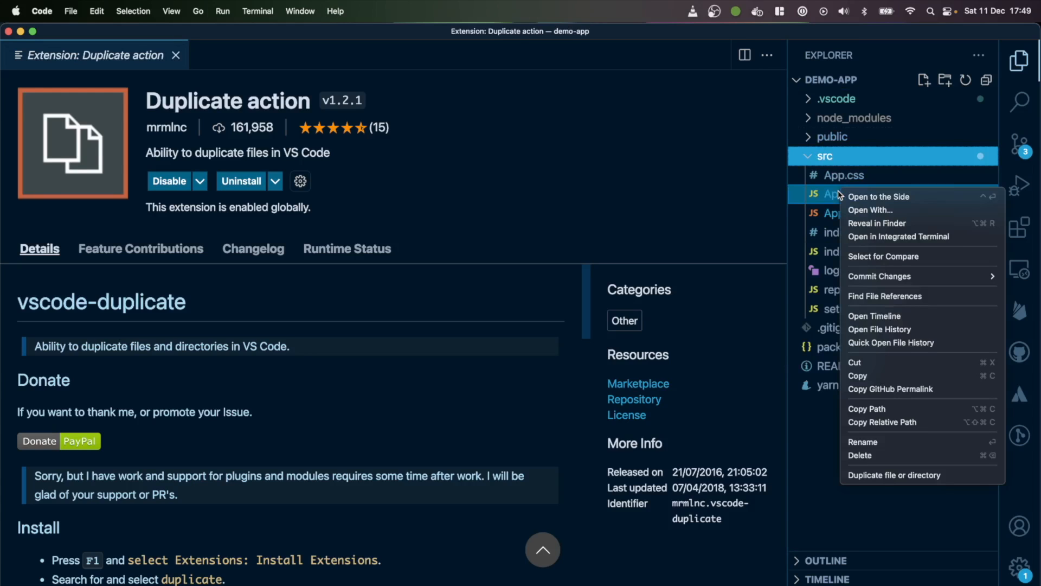
pyautogui.moveTo(892, 480)
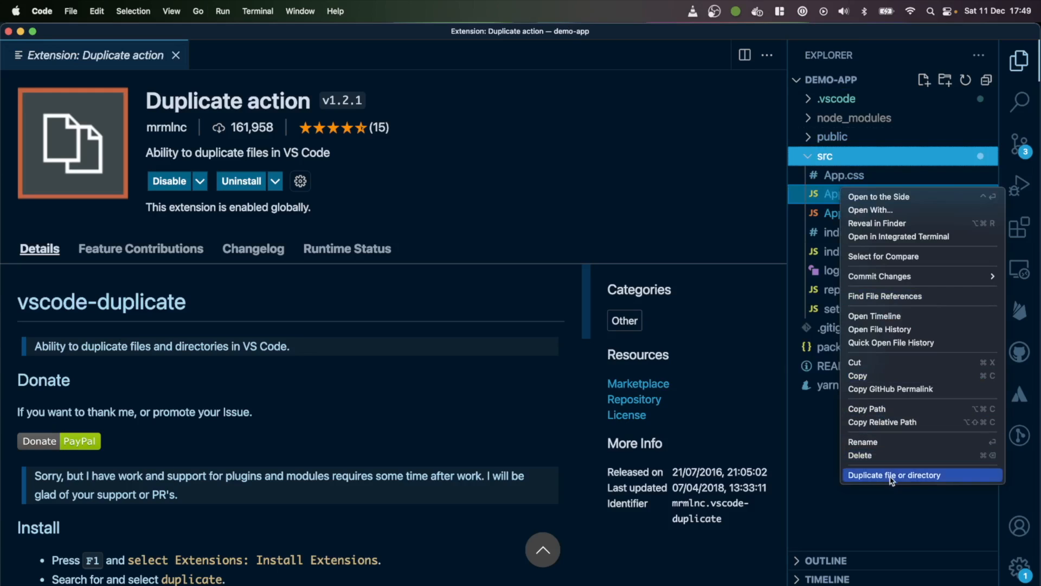
# Duplicate App.js in the src folder, creating an AppDuplicate.js copy
pyautogui.click(895, 475)
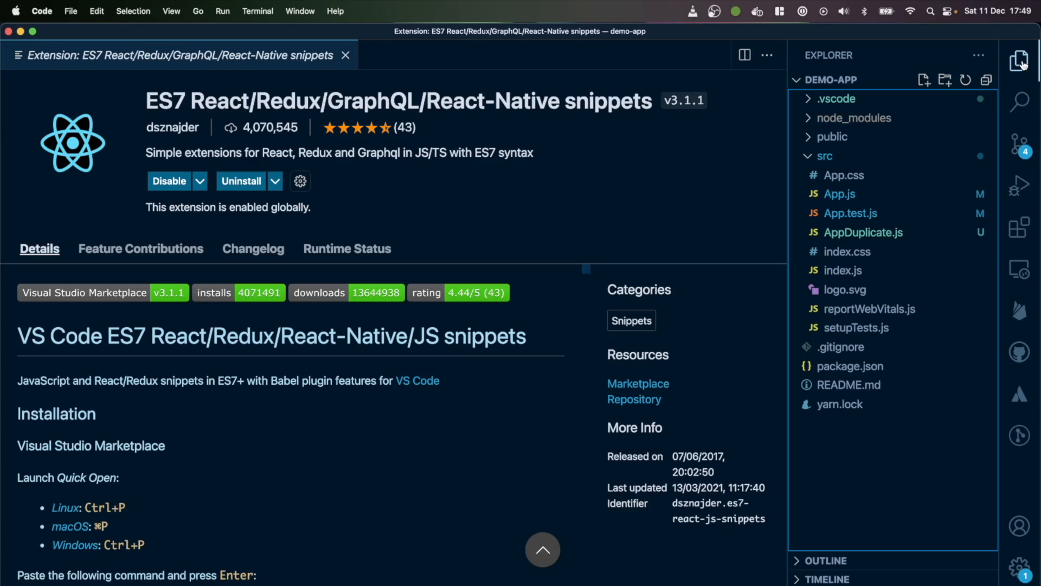
# Scroll the ES7 React snippets page down to the Basic Methods prefix table
pyautogui.scroll(-3)
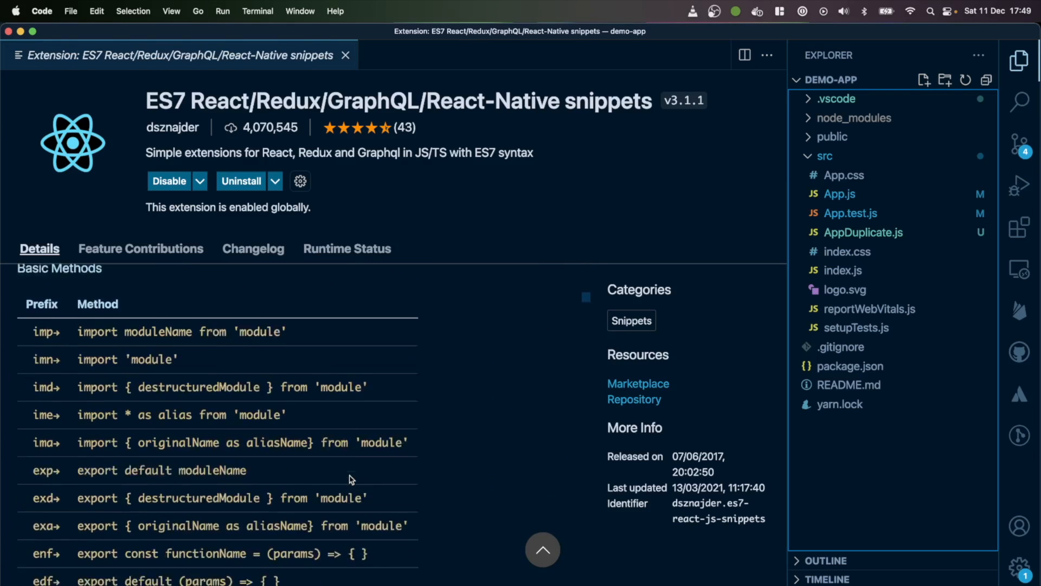
pyautogui.scroll(-3)
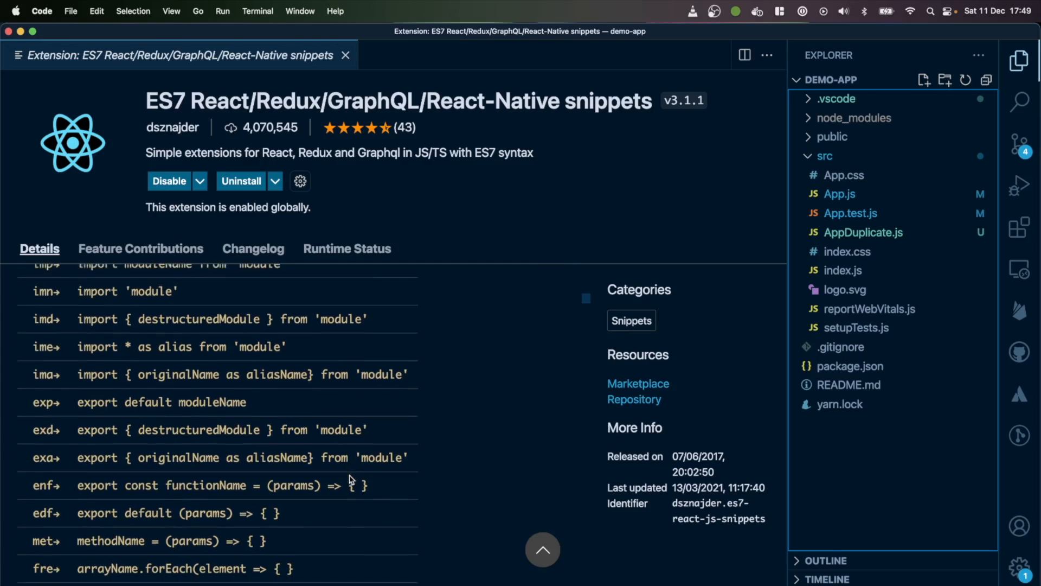
pyautogui.scroll(-3)
pyautogui.write('A')
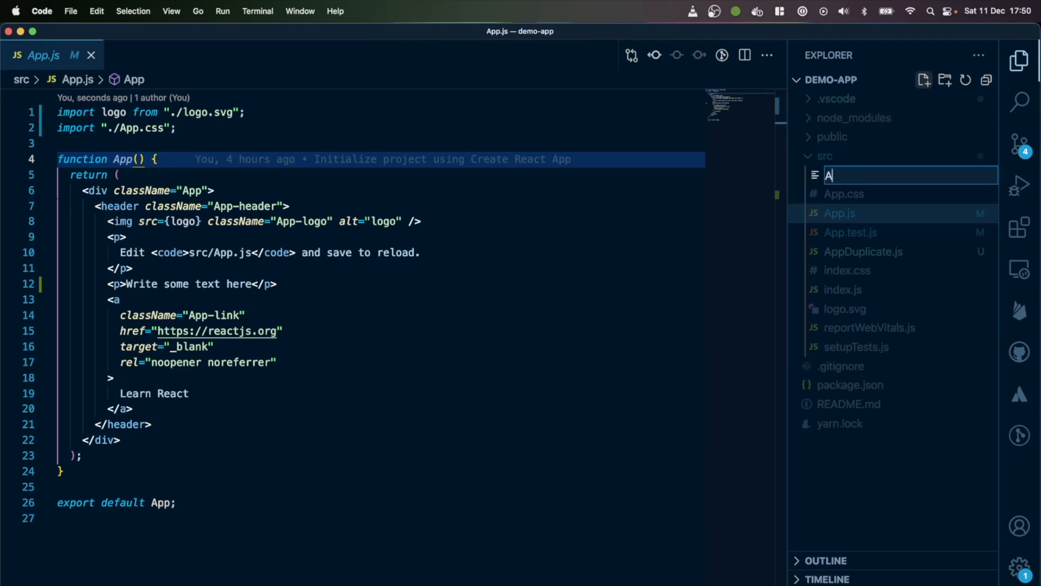
# Create AppComponent.js in src, rename it to AppComponent.ts and start the tsfac snippet
pyautogui.write('ppComponent.')
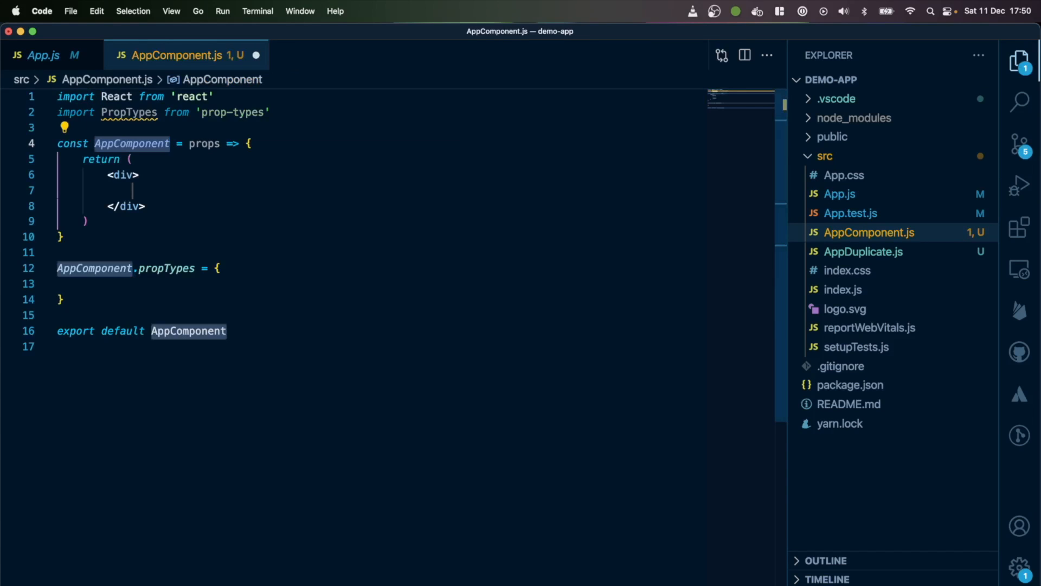
pyautogui.rightClick(869, 232)
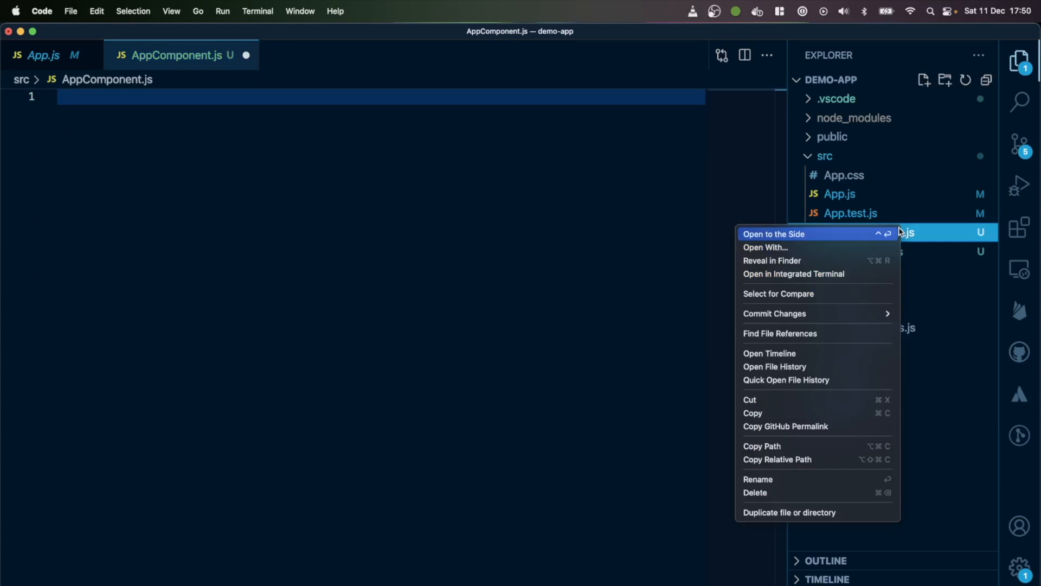
pyautogui.click(757, 478)
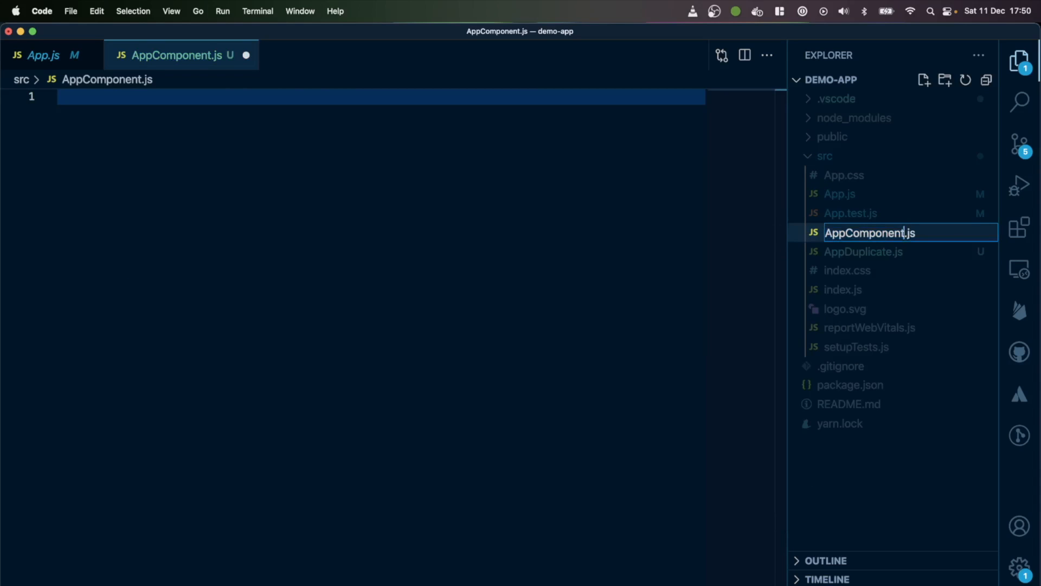
pyautogui.write('ts')
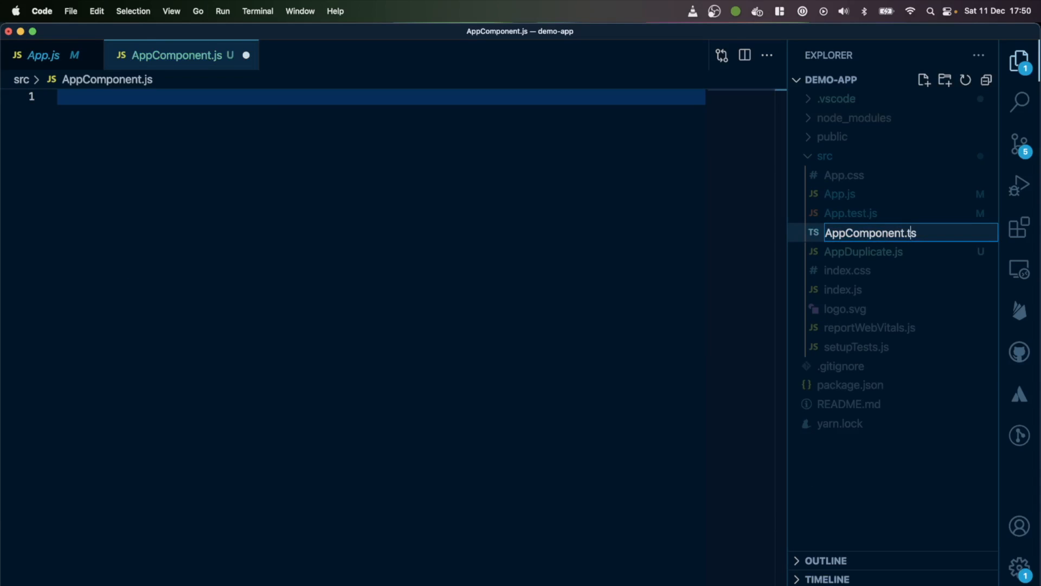
pyautogui.write('tsfac')
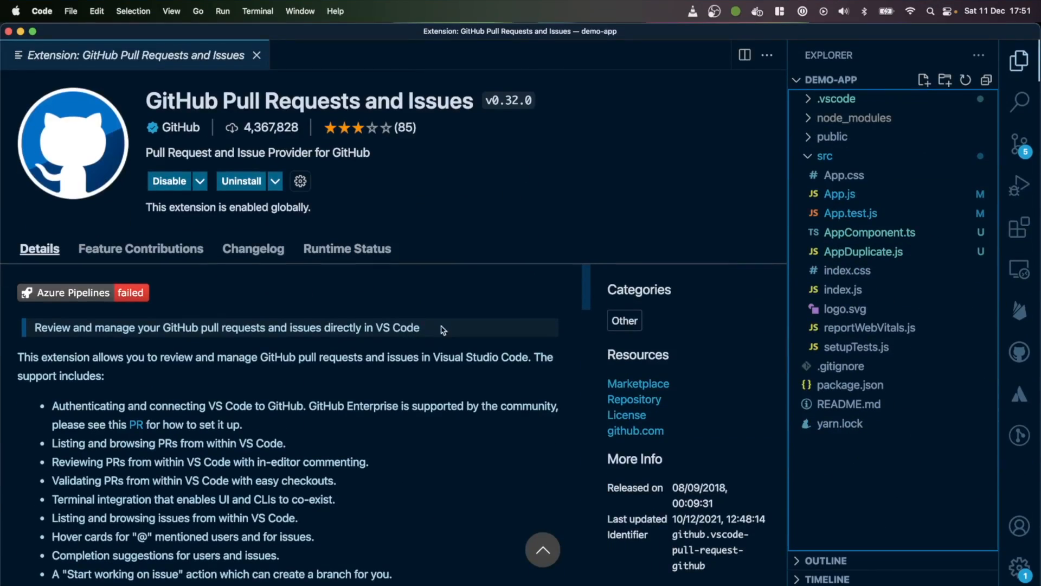
pyautogui.moveTo(550, 162)
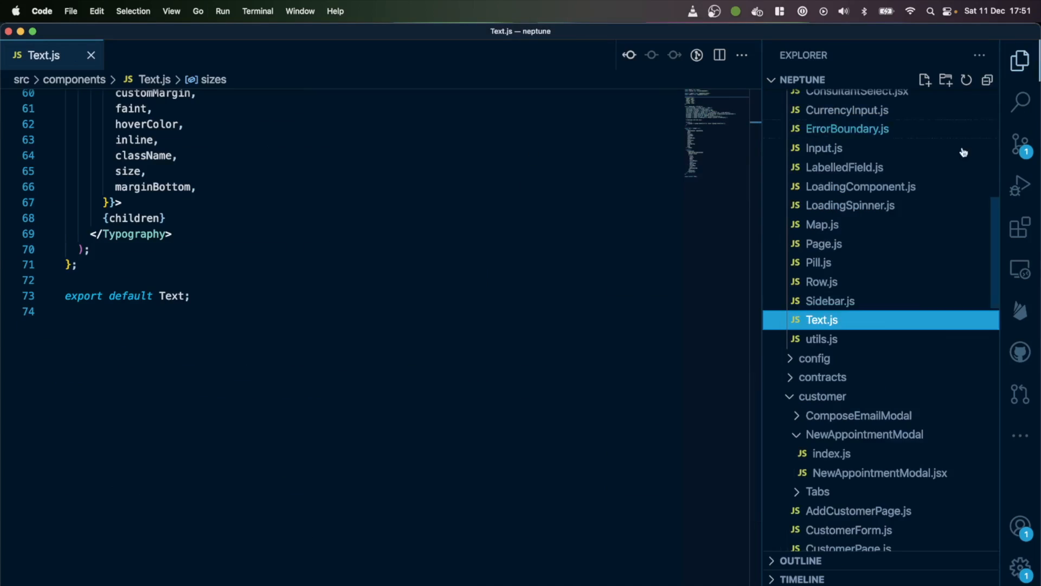
pyautogui.moveTo(1020, 351)
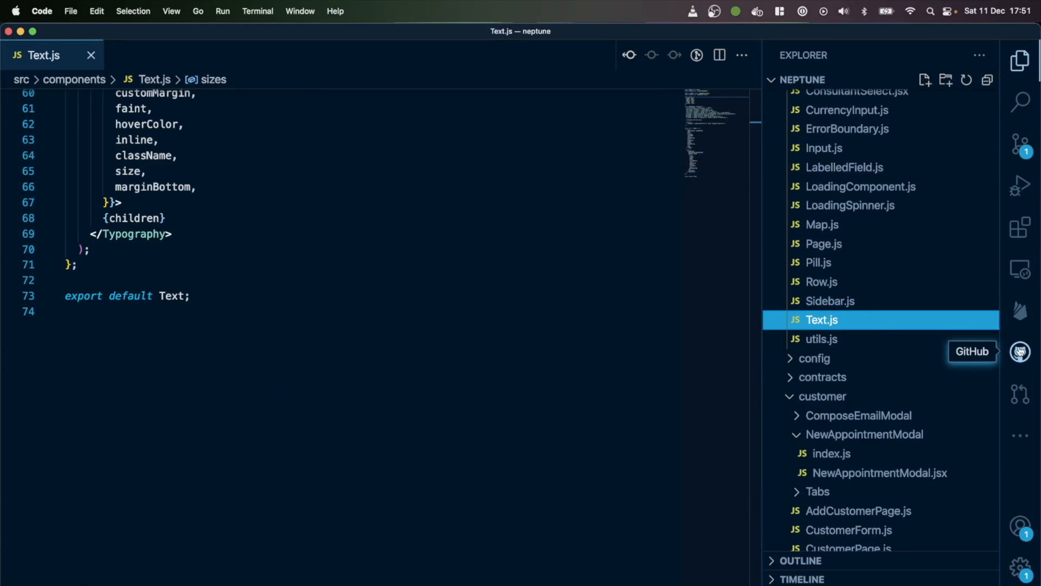
# Expand All Open pull requests and view PR #66's CreateOrganisationForm.js diff
pyautogui.click(1019, 351)
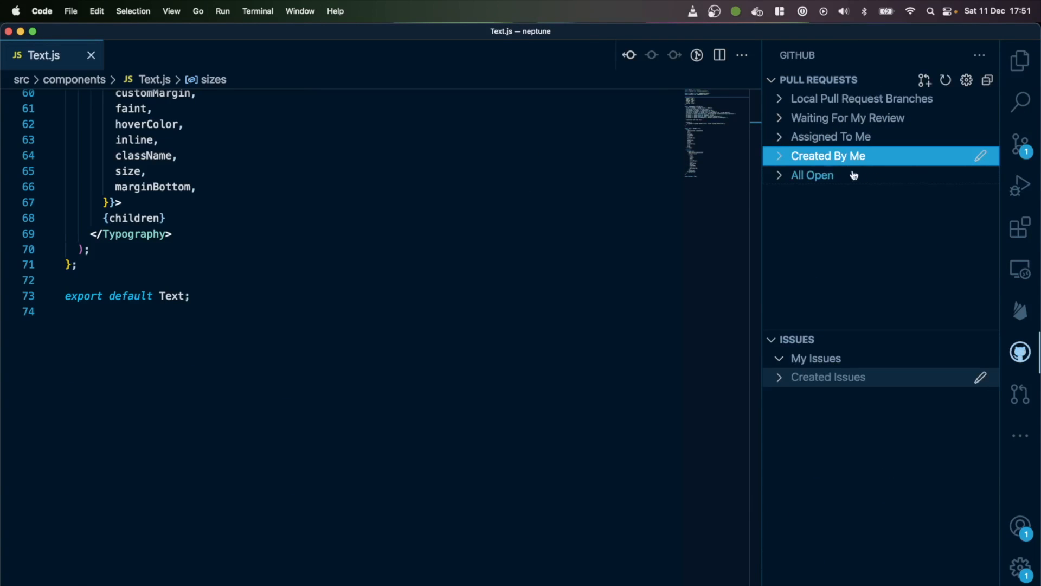
pyautogui.click(811, 175)
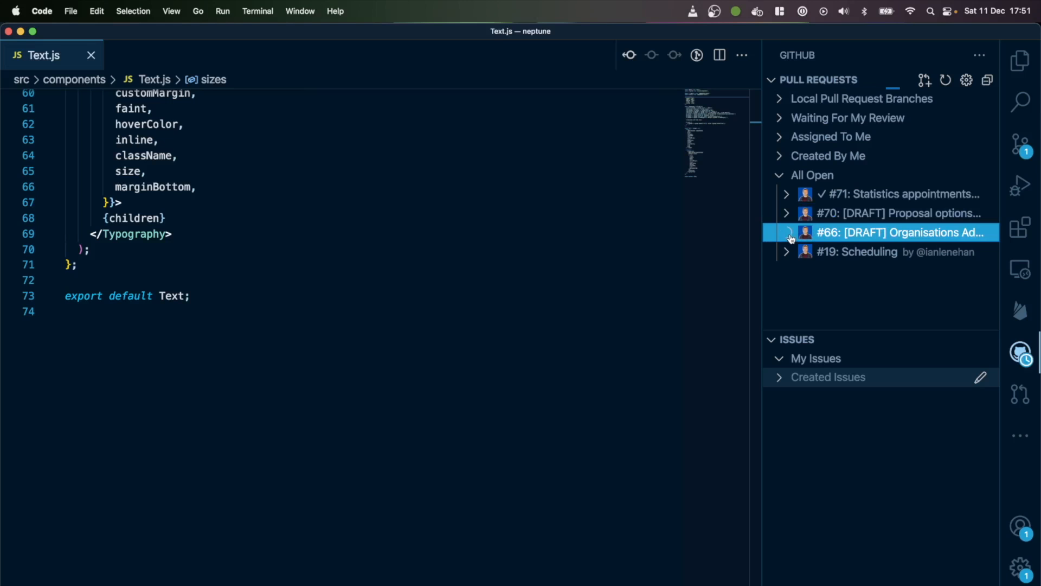
pyautogui.click(788, 233)
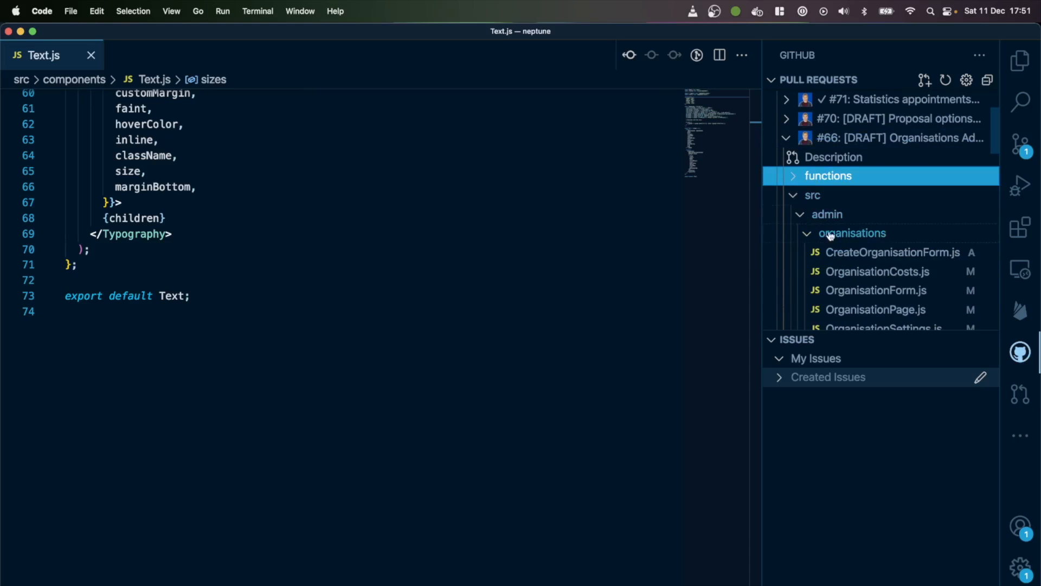
pyautogui.click(892, 252)
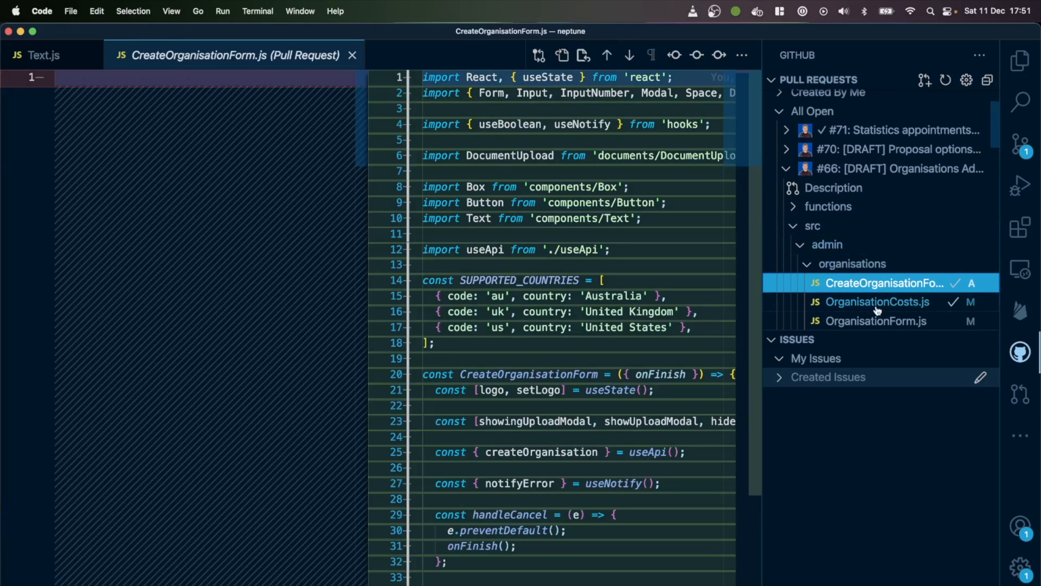
pyautogui.click(1021, 228)
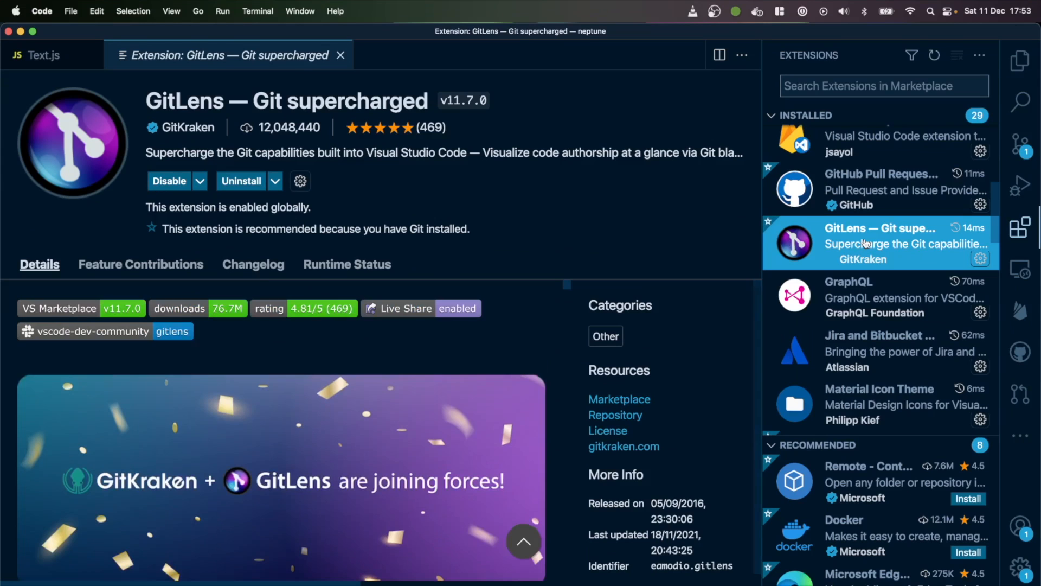
pyautogui.moveTo(723, 338)
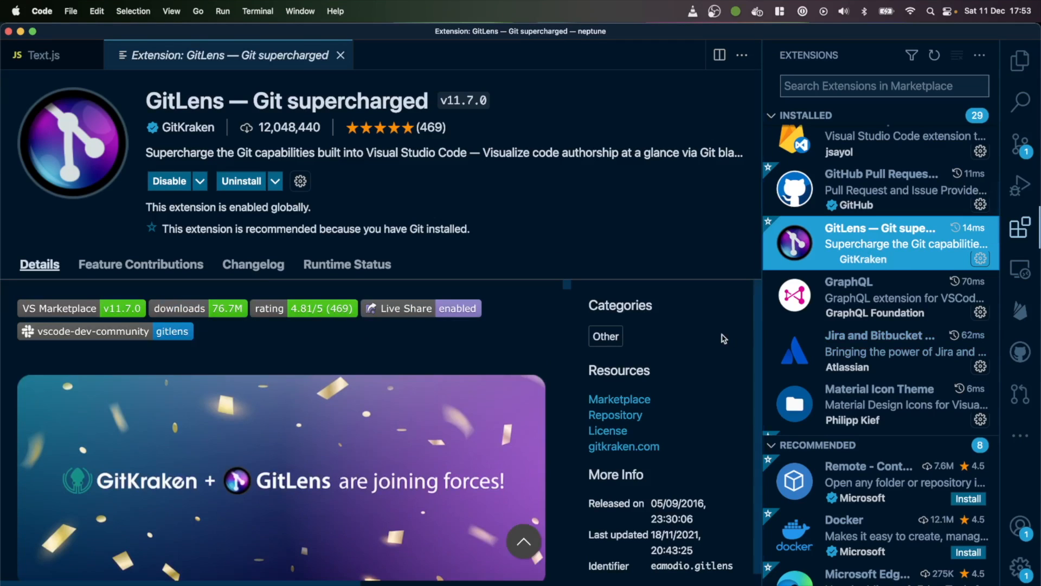
# Return to the Explorer file tree and open Page.js for the GitLens blame details
pyautogui.click(1021, 59)
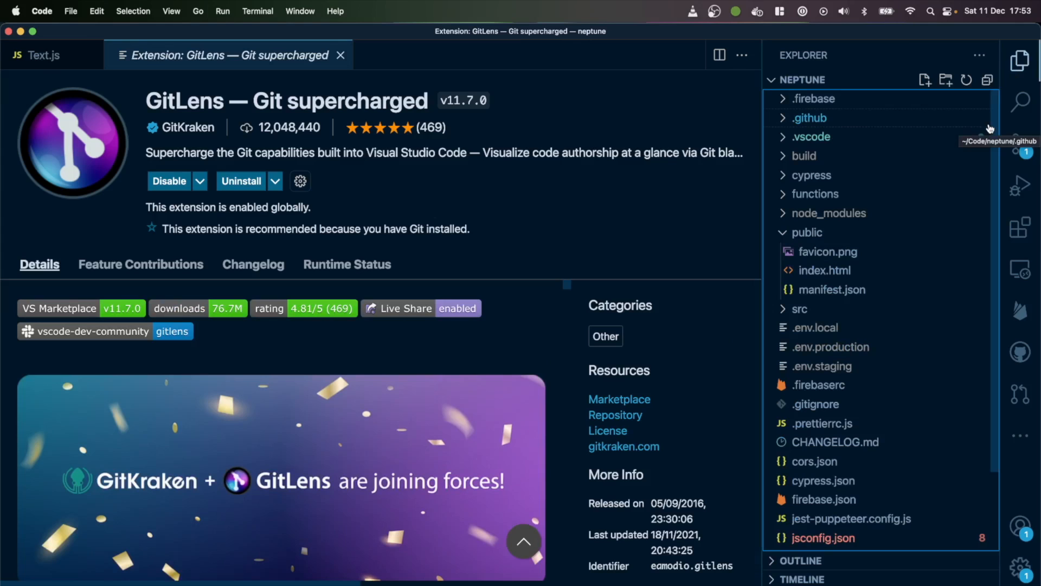
pyautogui.scroll(-3)
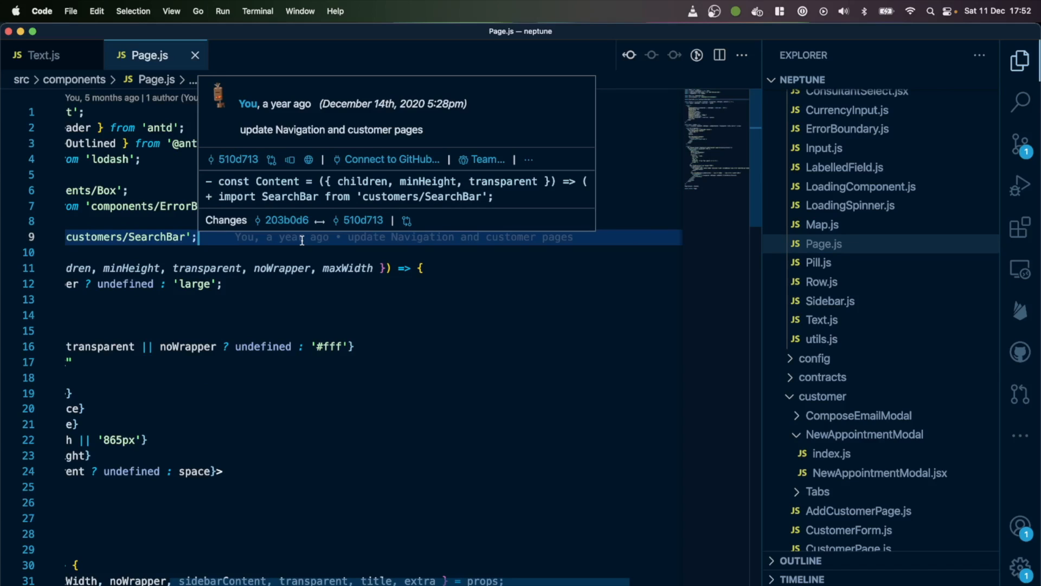
pyautogui.moveTo(360, 220)
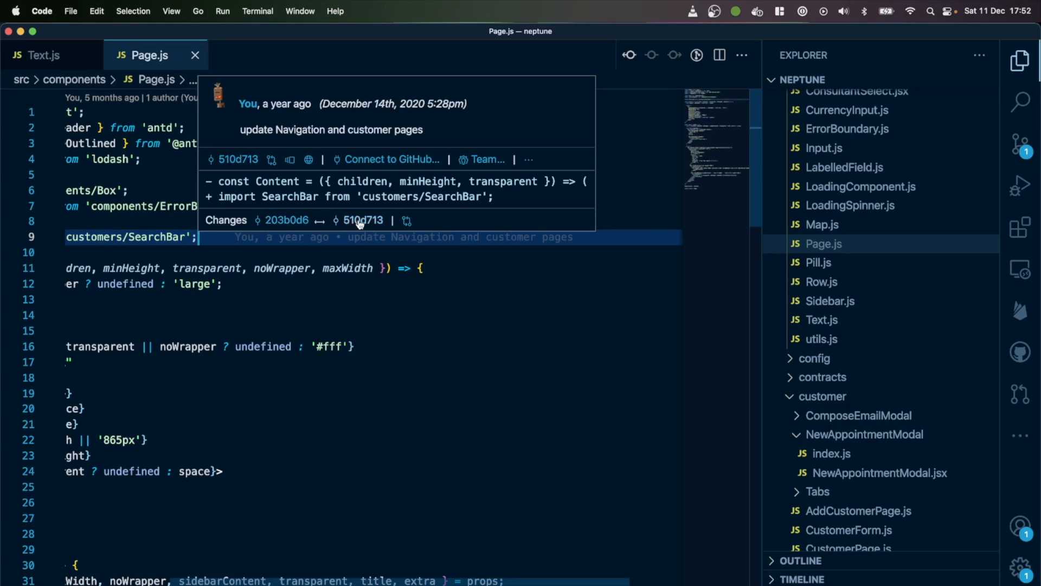
pyautogui.moveTo(238, 158)
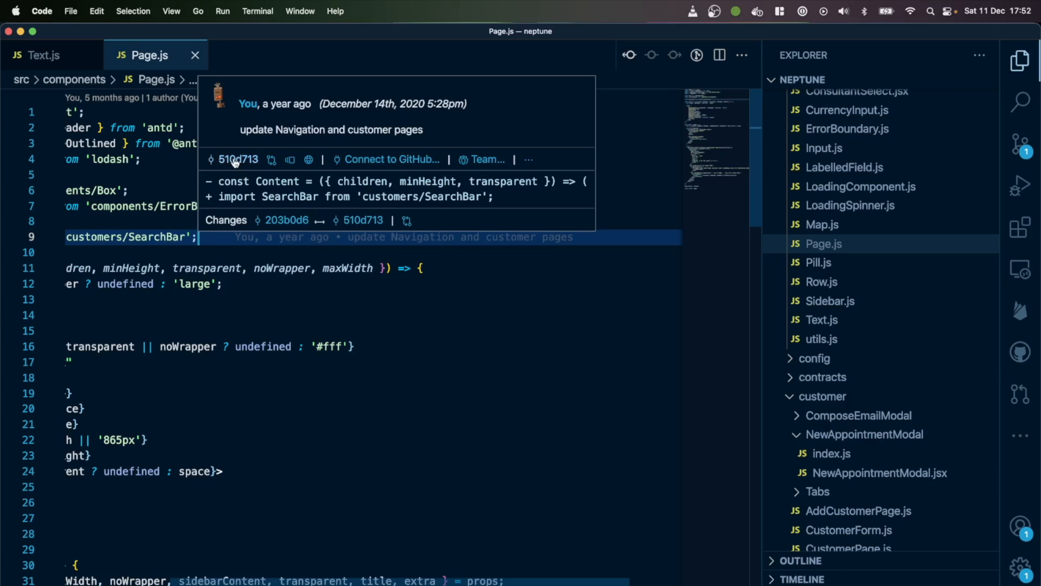
pyautogui.moveTo(290, 160)
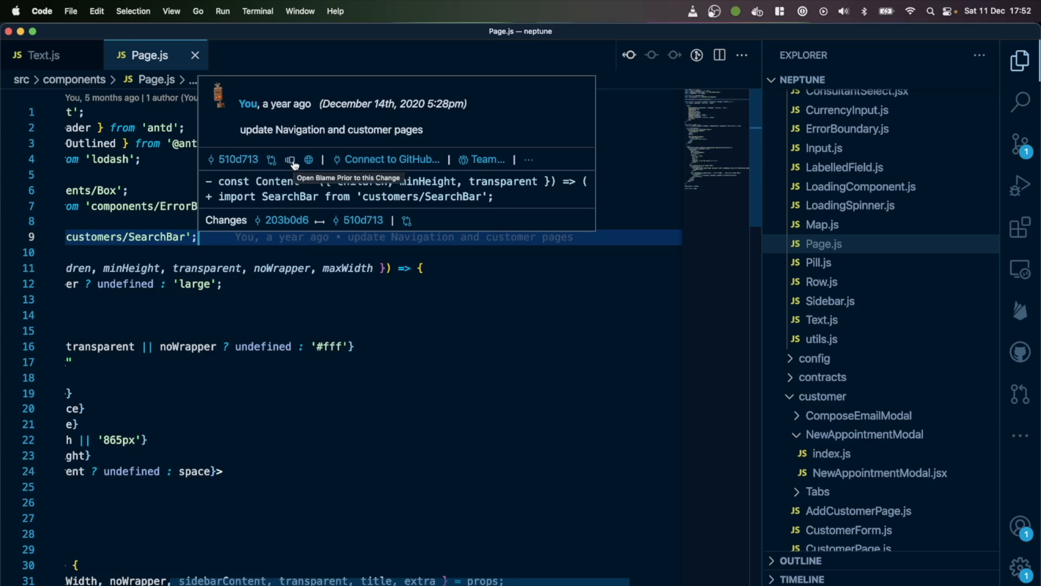
pyautogui.moveTo(309, 160)
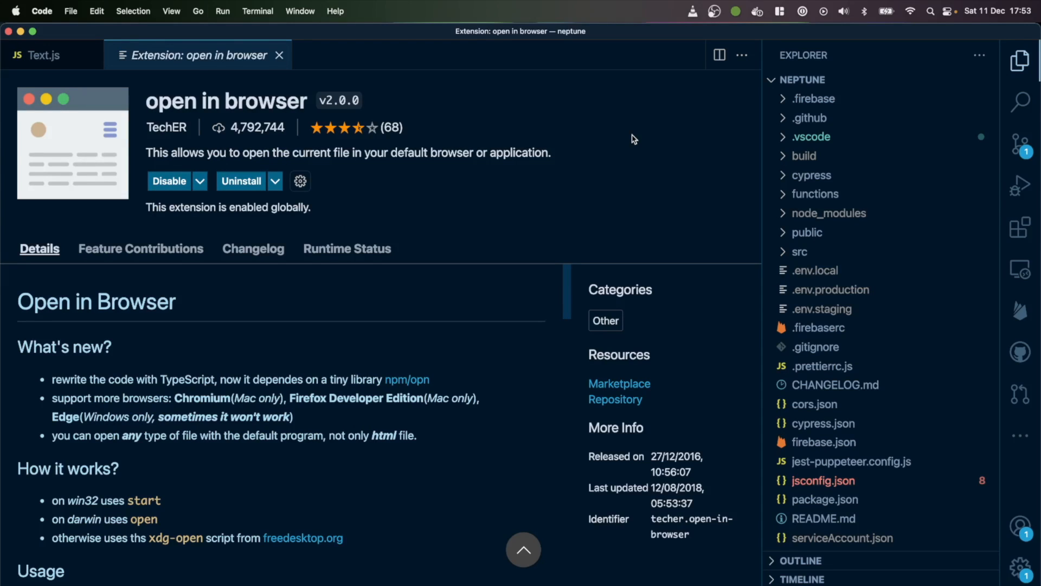
# Open public/index.html and show its context menu with Open In Default Browser
pyautogui.click(824, 270)
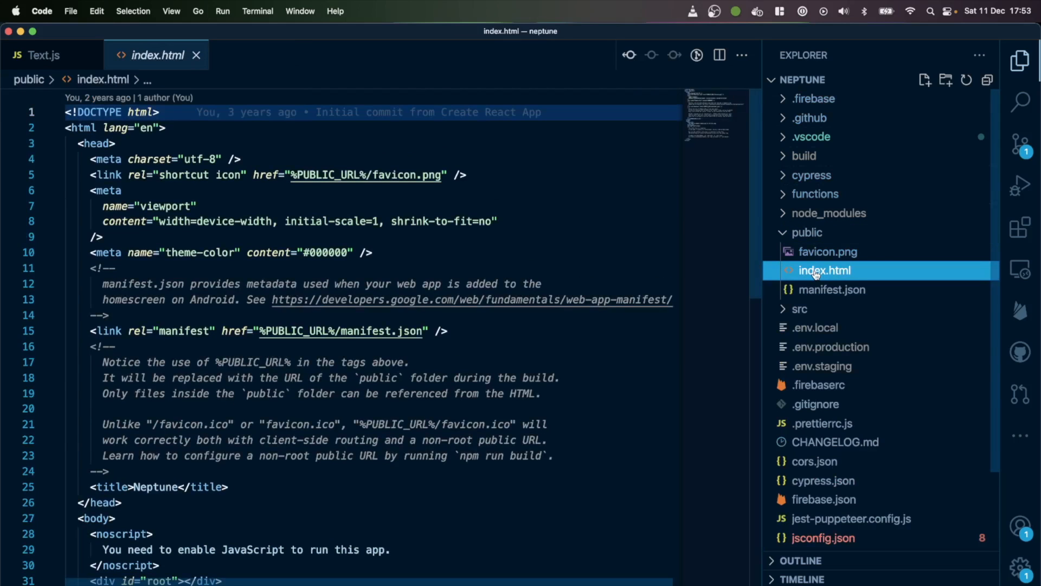
pyautogui.rightClick(824, 271)
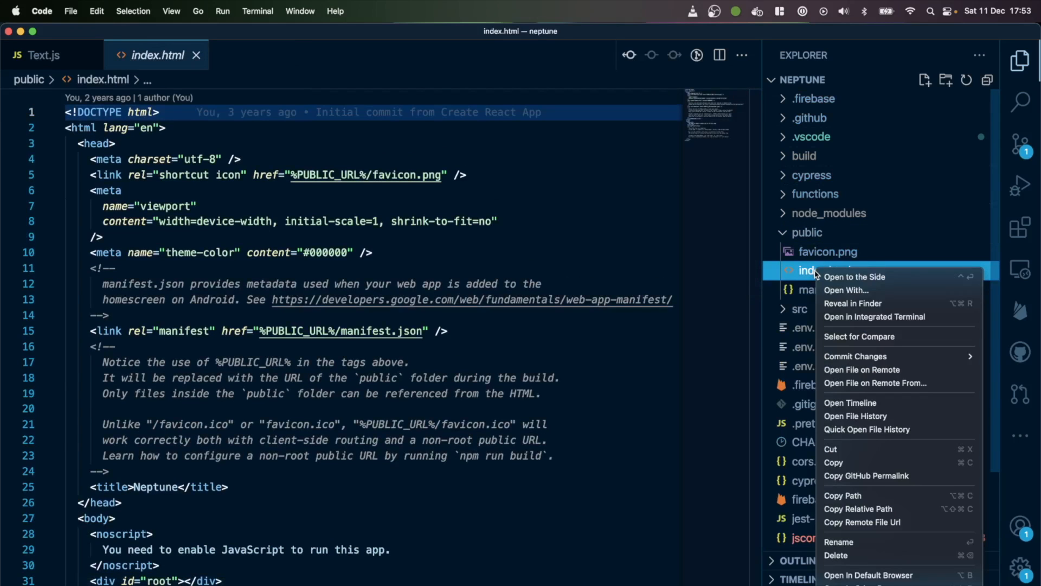
pyautogui.moveTo(868, 575)
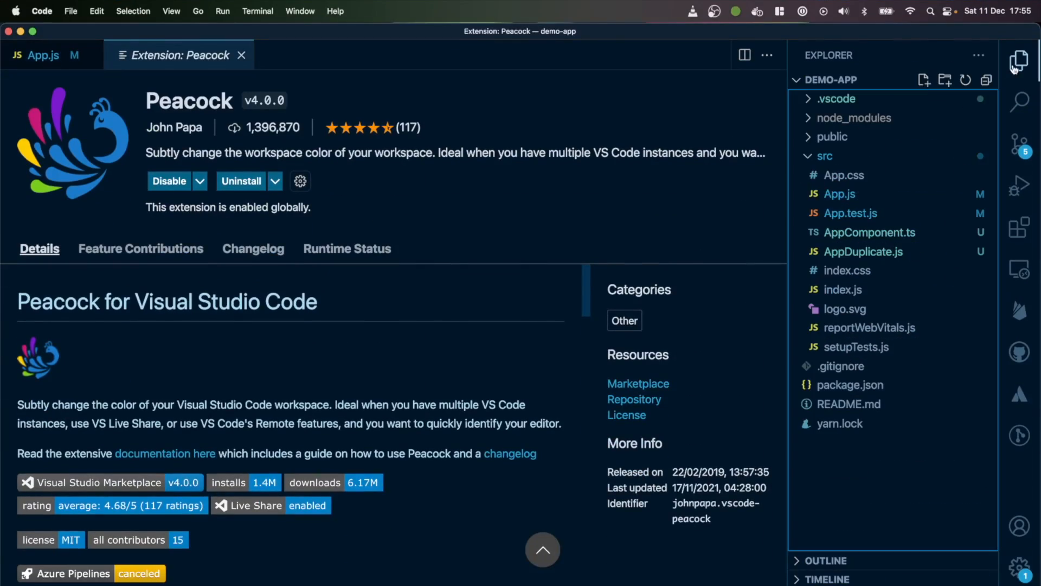
pyautogui.moveTo(463, 186)
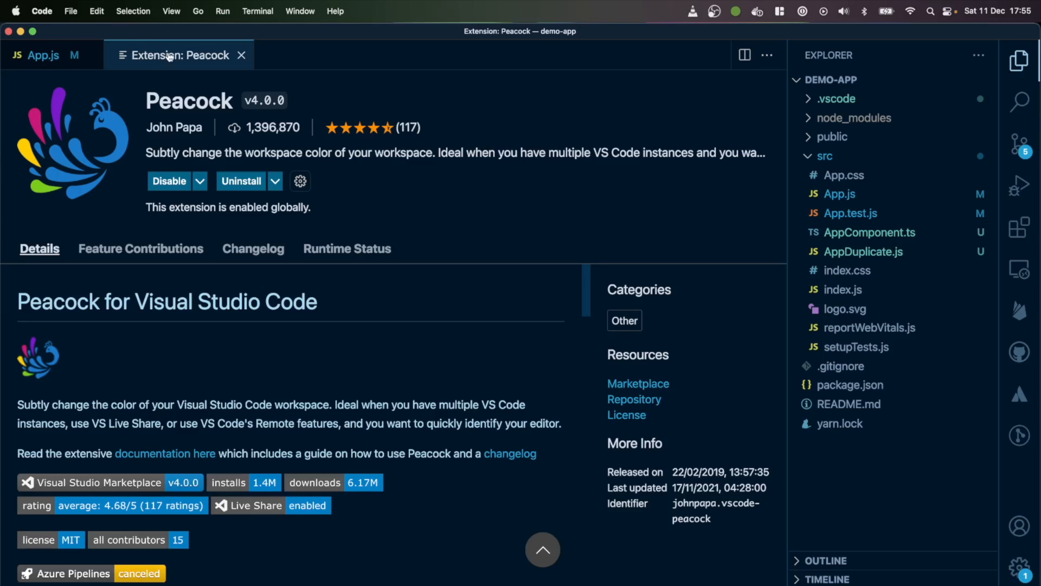
pyautogui.moveTo(492, 350)
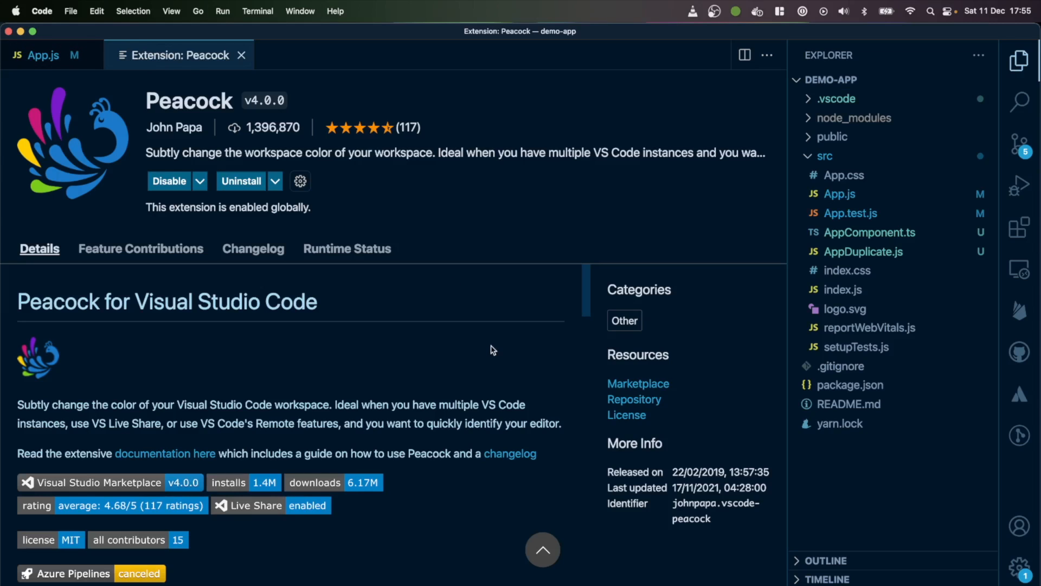
pyautogui.moveTo(44, 55)
pyautogui.write('>p')
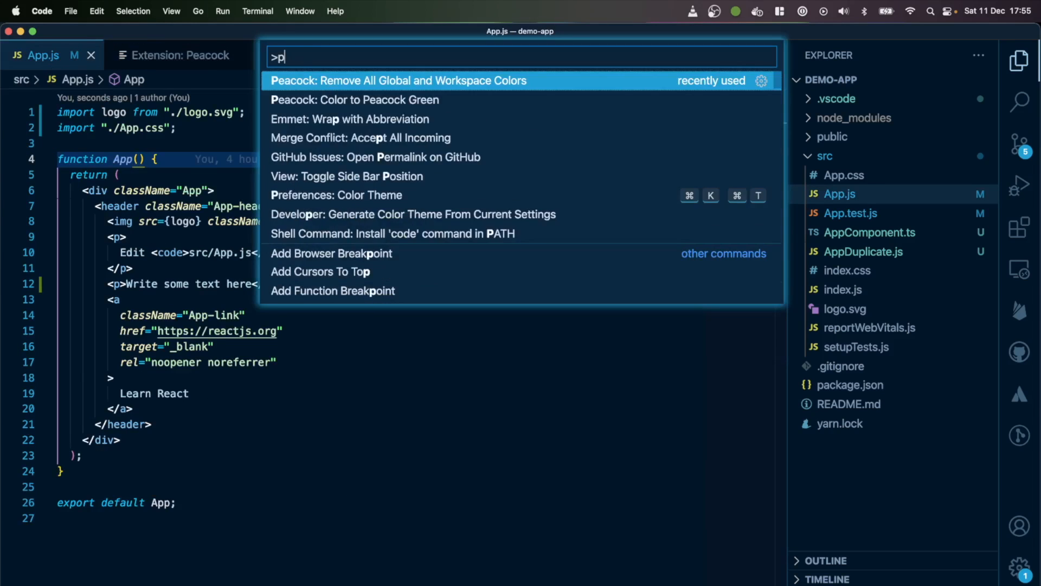
# Search 'peacock' in the Command Palette to color the demo-app window Peacock Green
pyautogui.write('eacock')
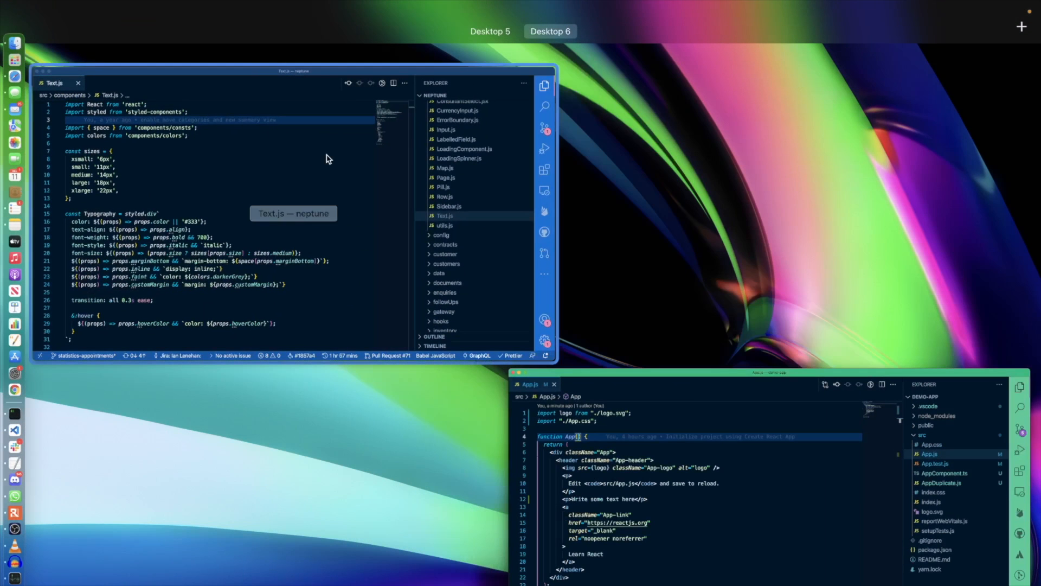
pyautogui.moveTo(717, 402)
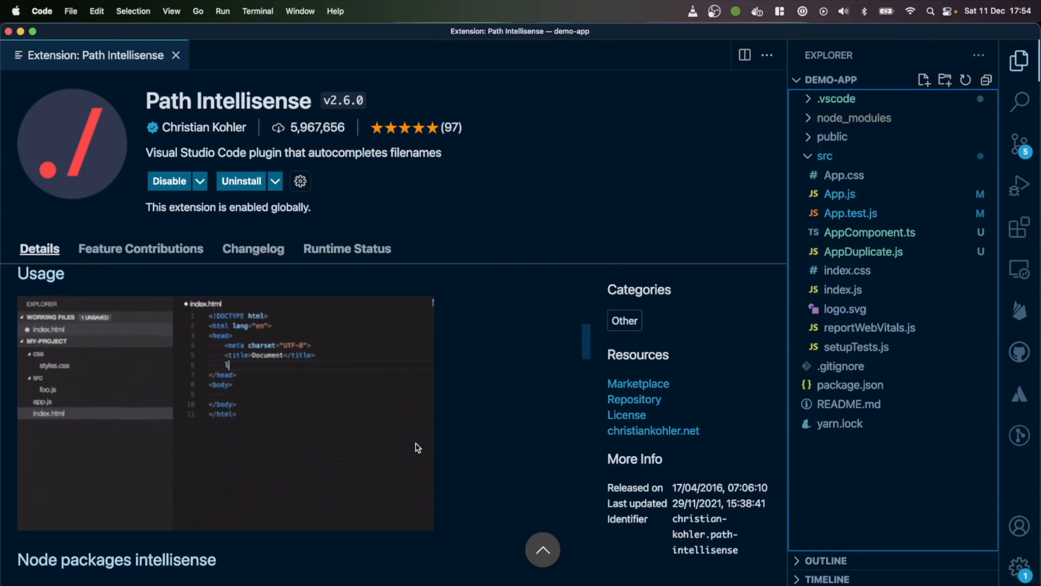
# Open App.test.js and re-enter the './App' import path using path suggestions
pyautogui.scroll(-3)
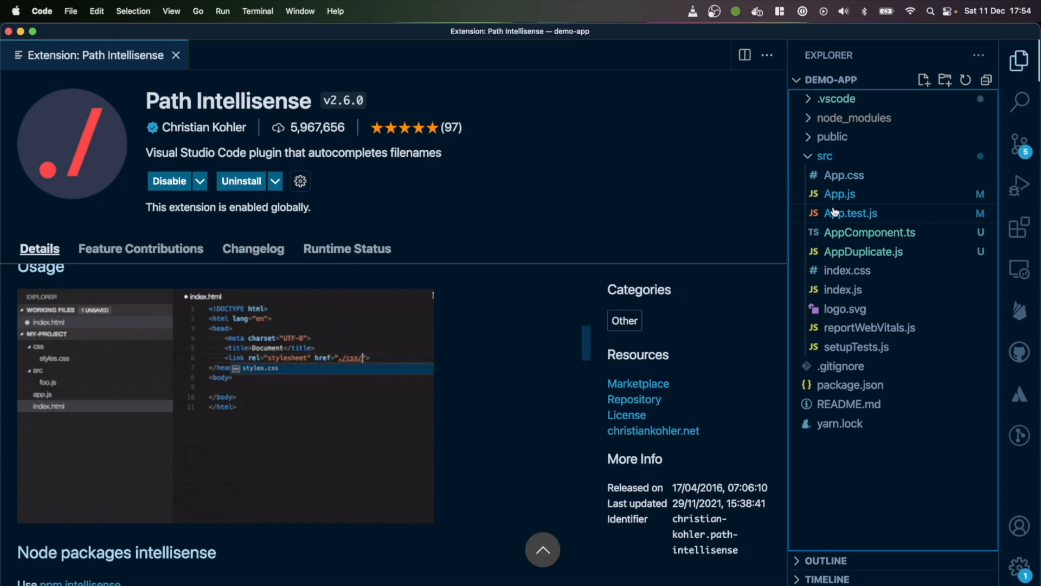
pyautogui.click(851, 213)
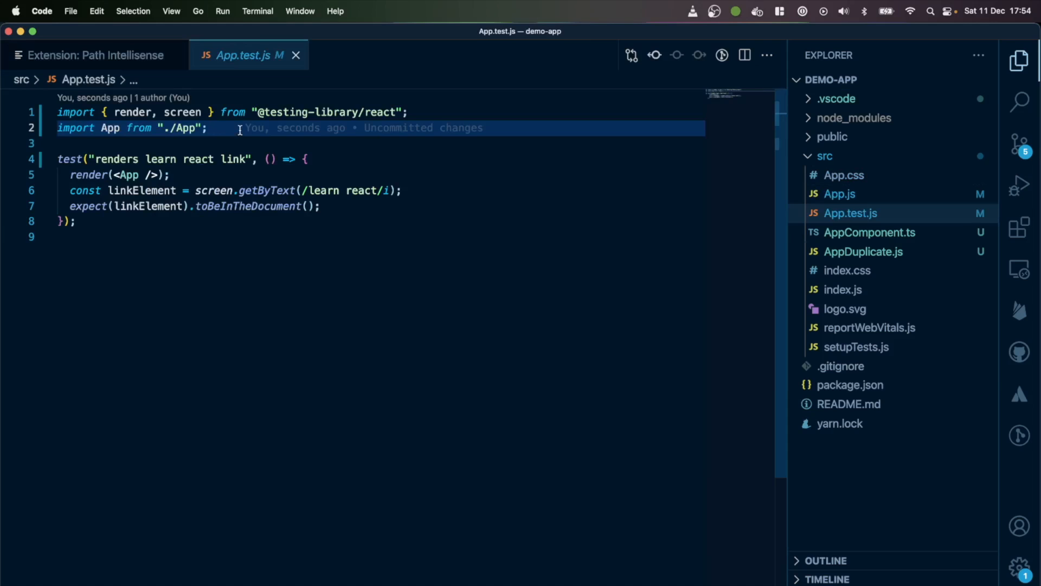
pyautogui.write('im')
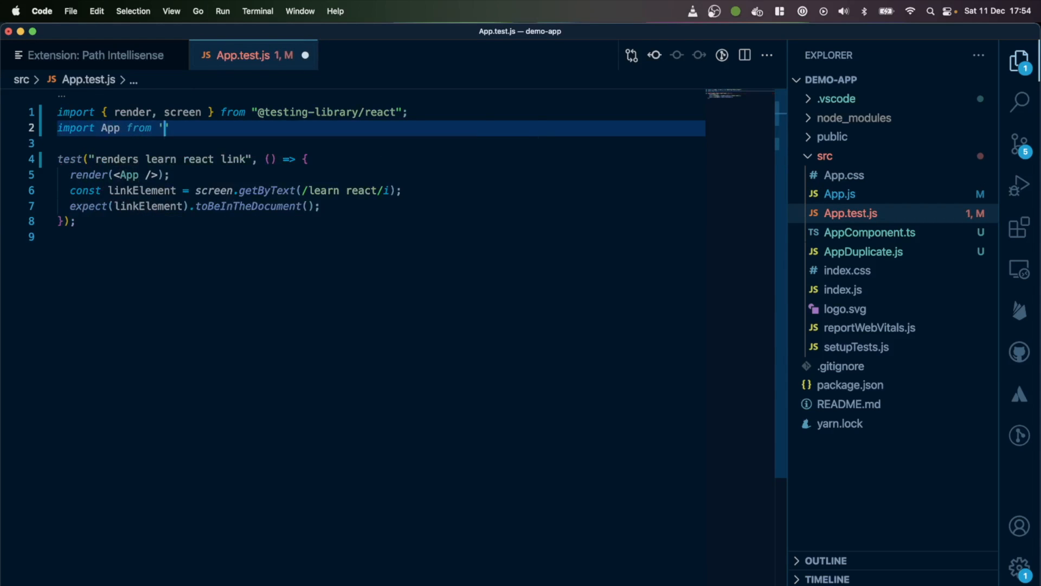
pyautogui.write('./App')
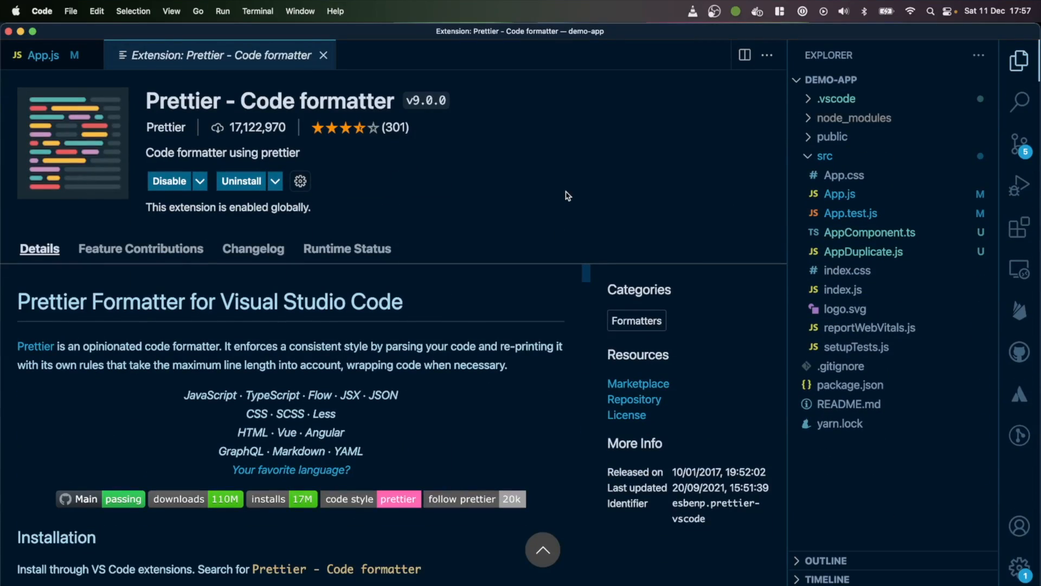
pyautogui.moveTo(850, 214)
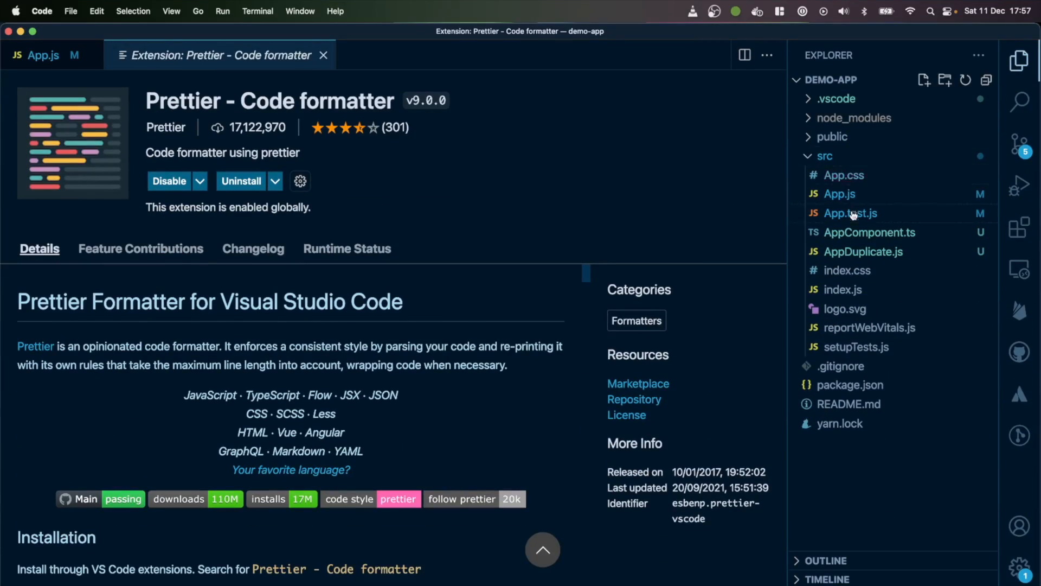
# Add a sloppy <p>Some messy text here</p> line to App.js for Prettier to format on save
pyautogui.click(838, 193)
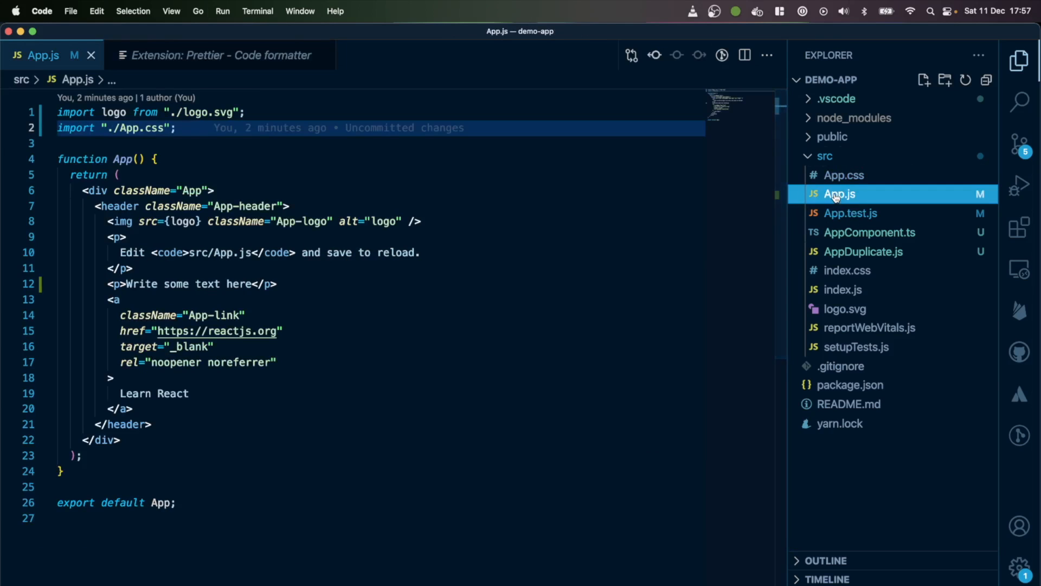
pyautogui.click(317, 283)
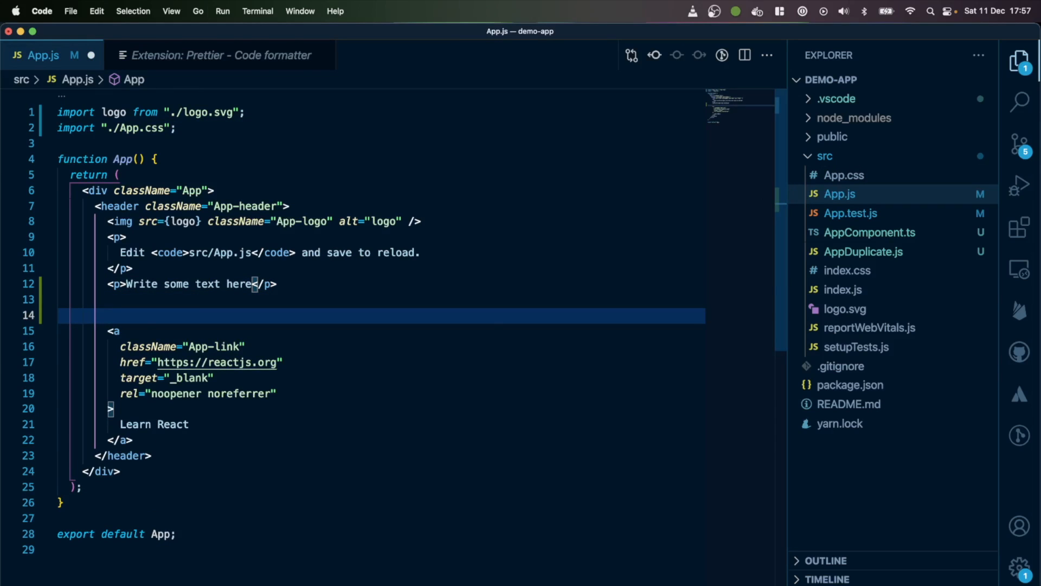
pyautogui.write('<p>')
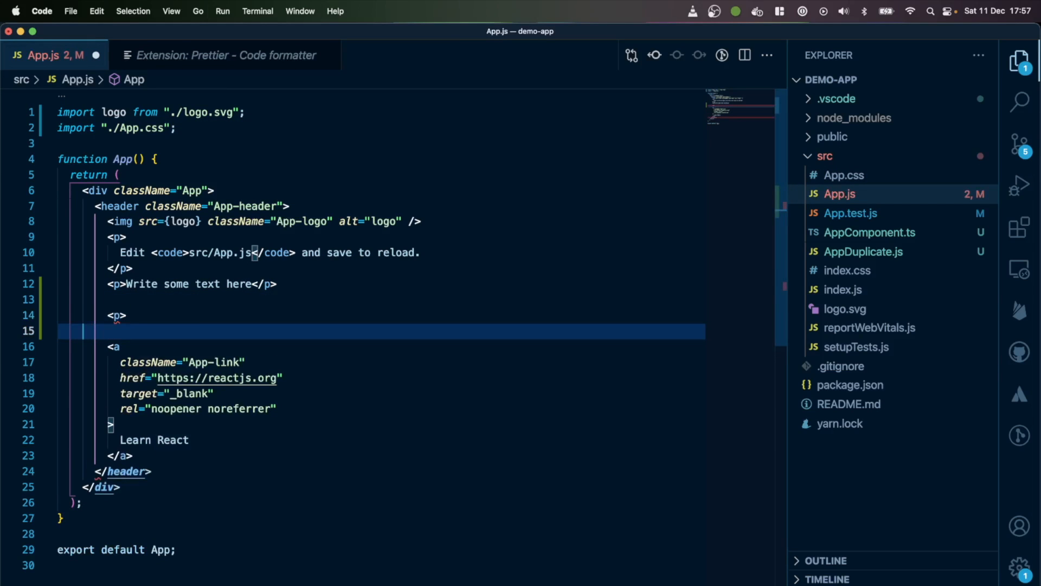
pyautogui.write('Some messy text here')
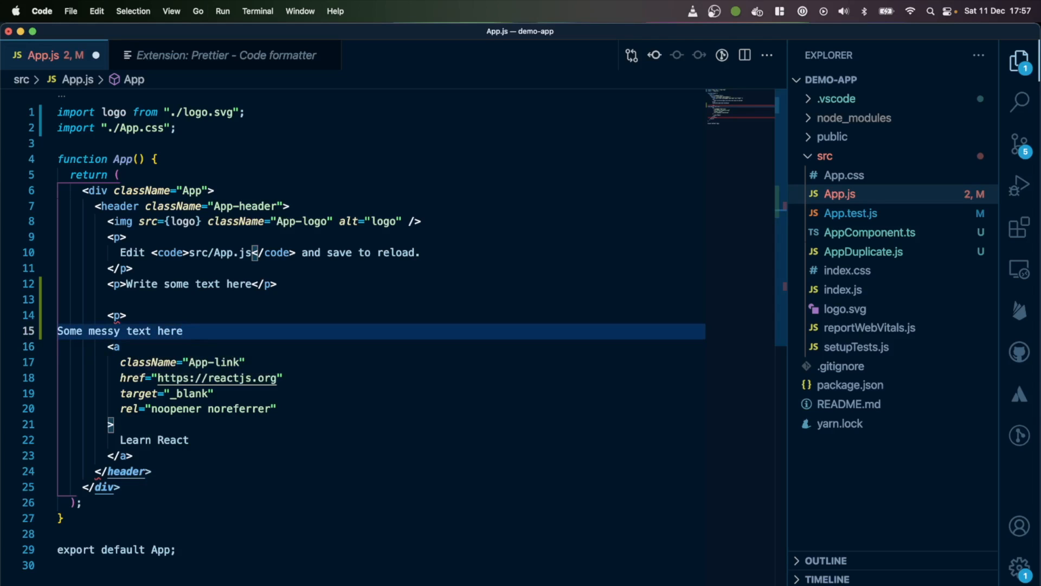
pyautogui.write('</p>')
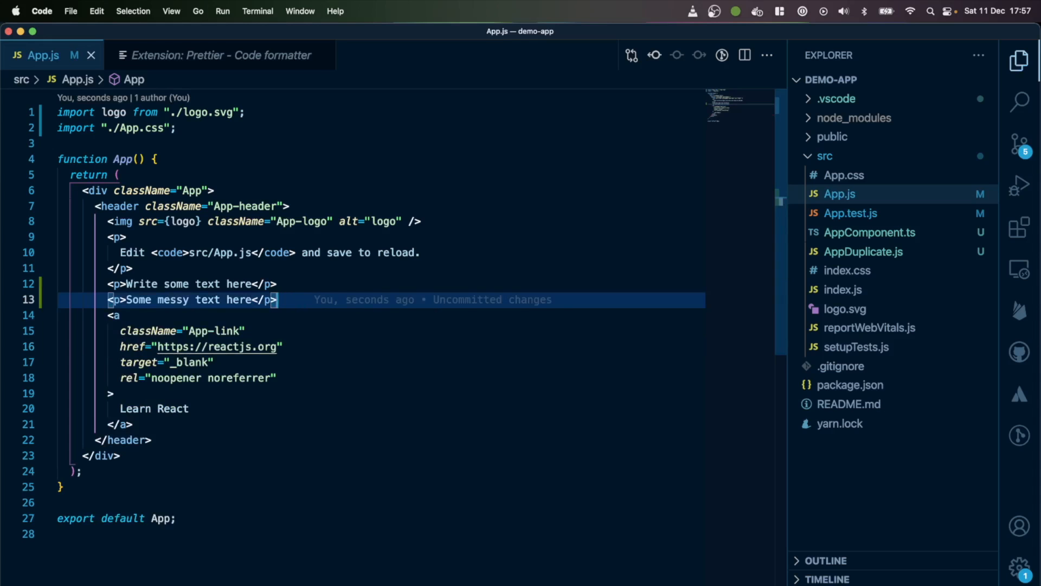
pyautogui.click(207, 55)
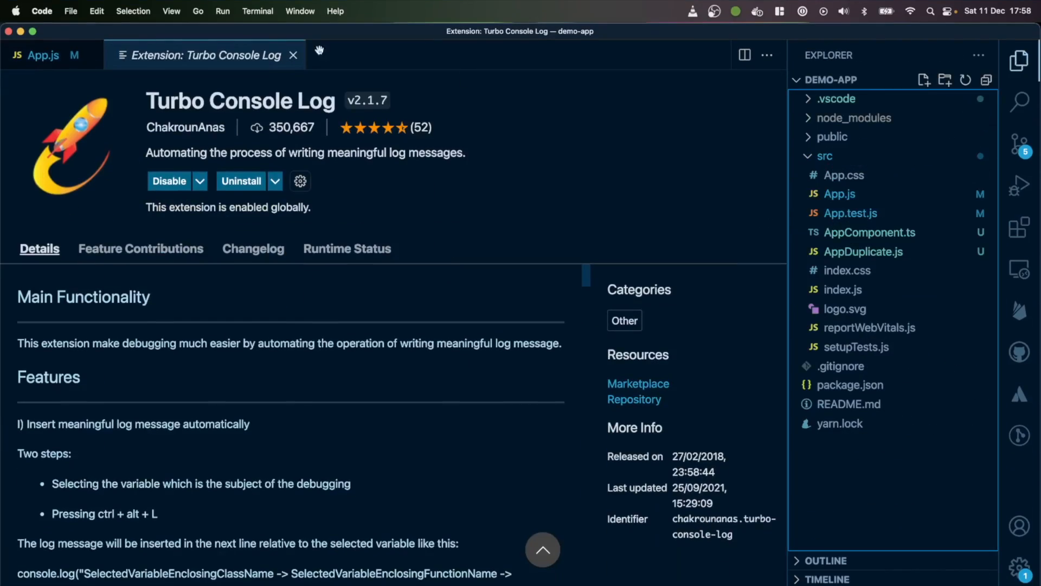
# Read through Turbo Console Log's log message examples, then switch to the Extensions view
pyautogui.scroll(-3)
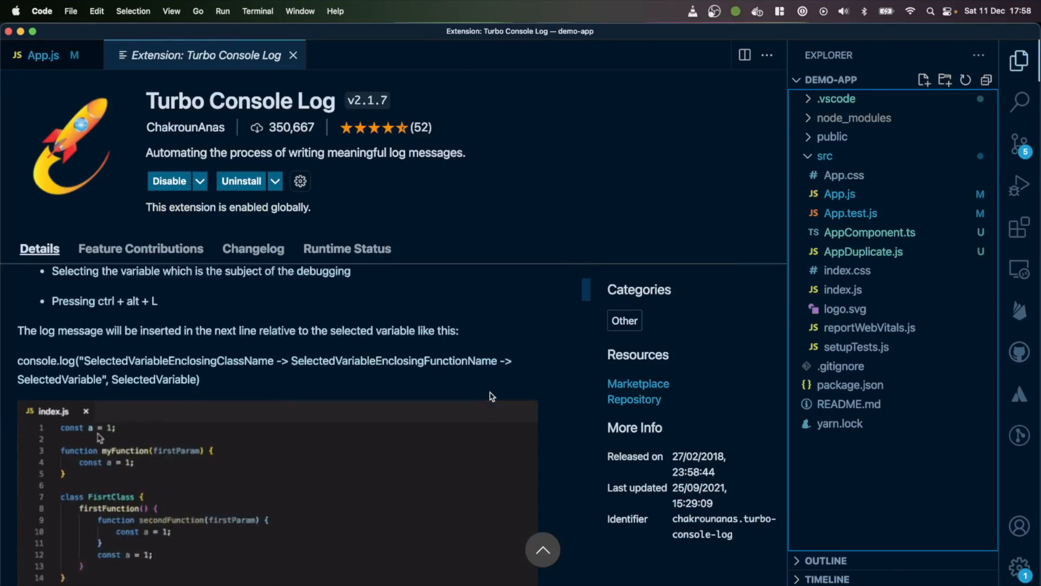
pyautogui.scroll(-3)
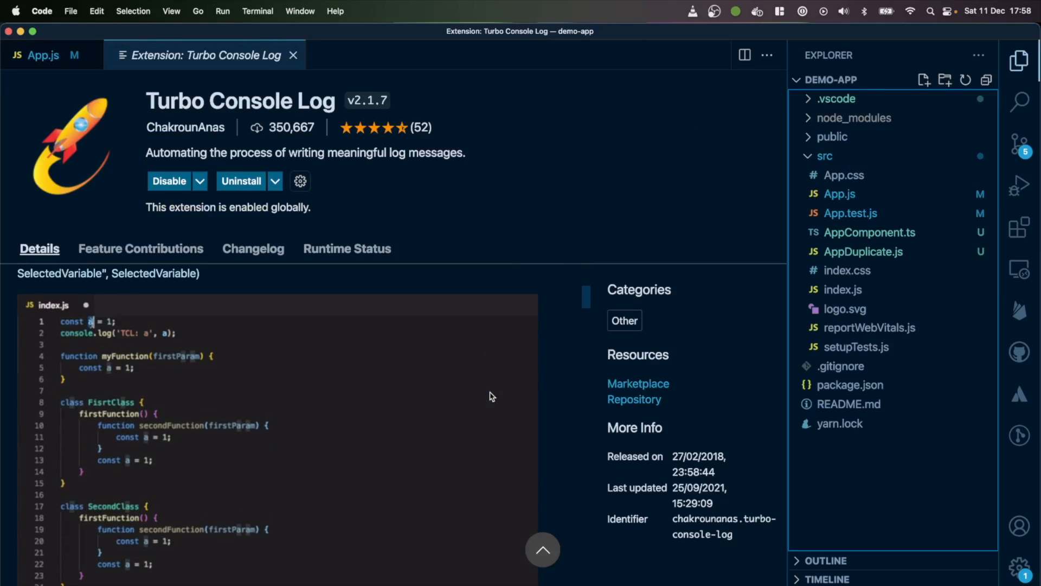
pyautogui.moveTo(177, 356)
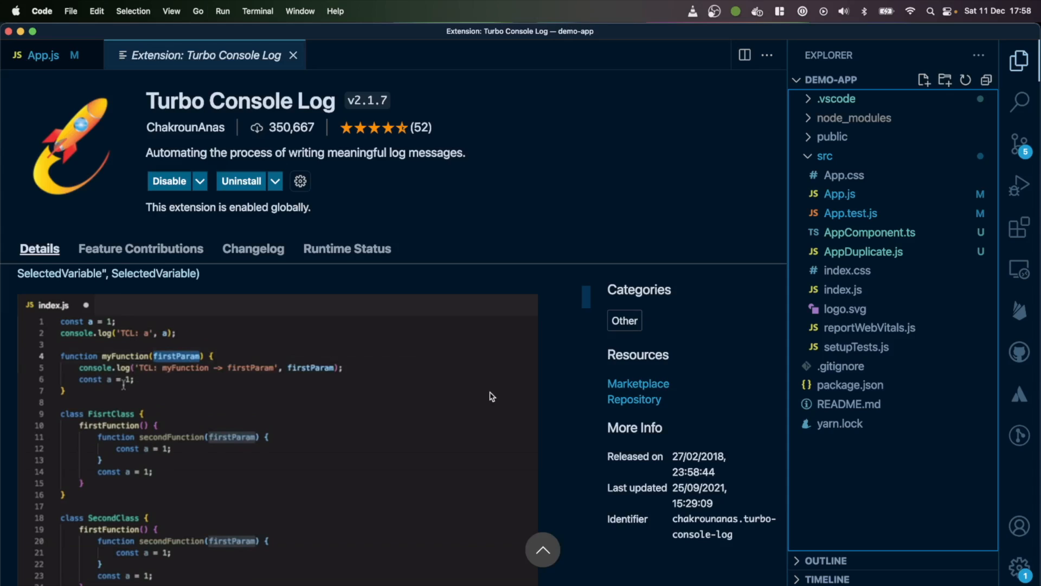
pyautogui.click(43, 55)
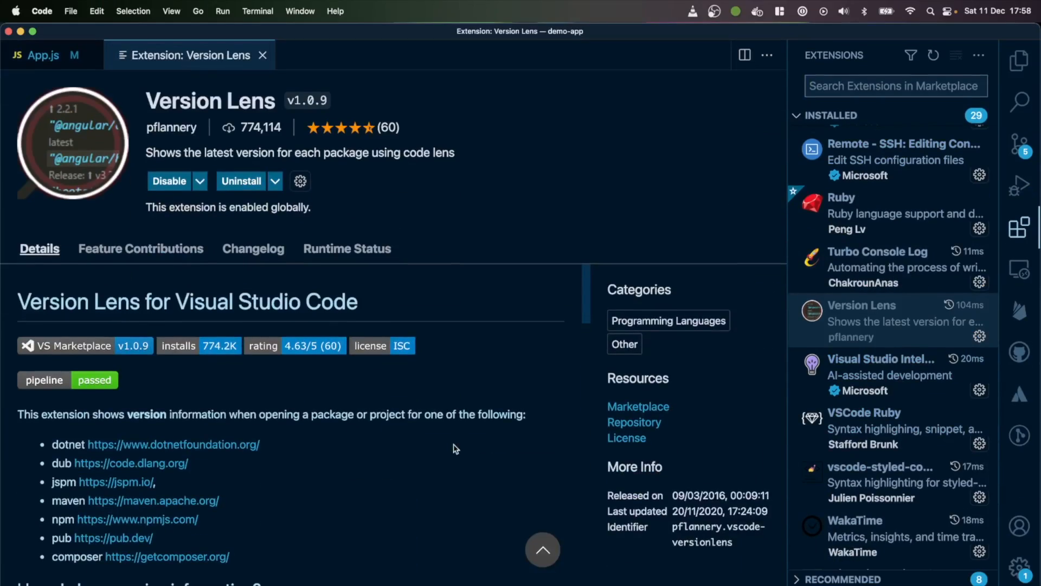
pyautogui.scroll(-3)
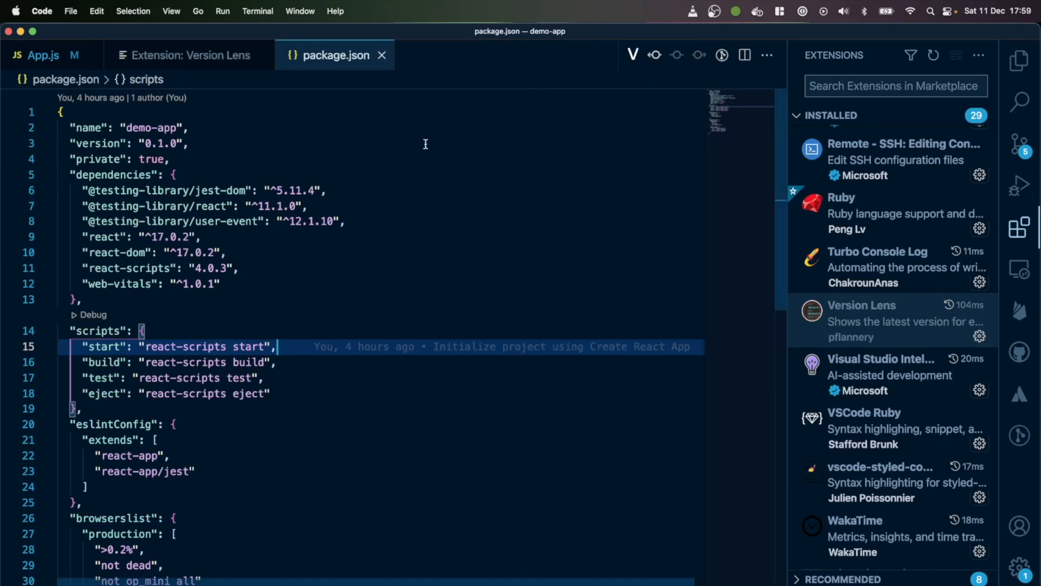
pyautogui.click(631, 56)
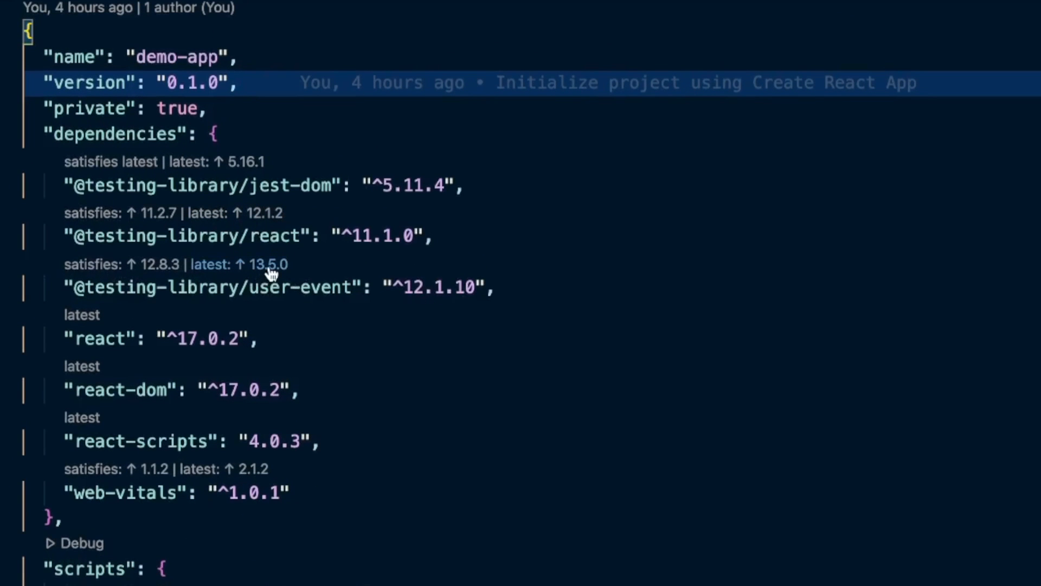
pyautogui.moveTo(416, 284)
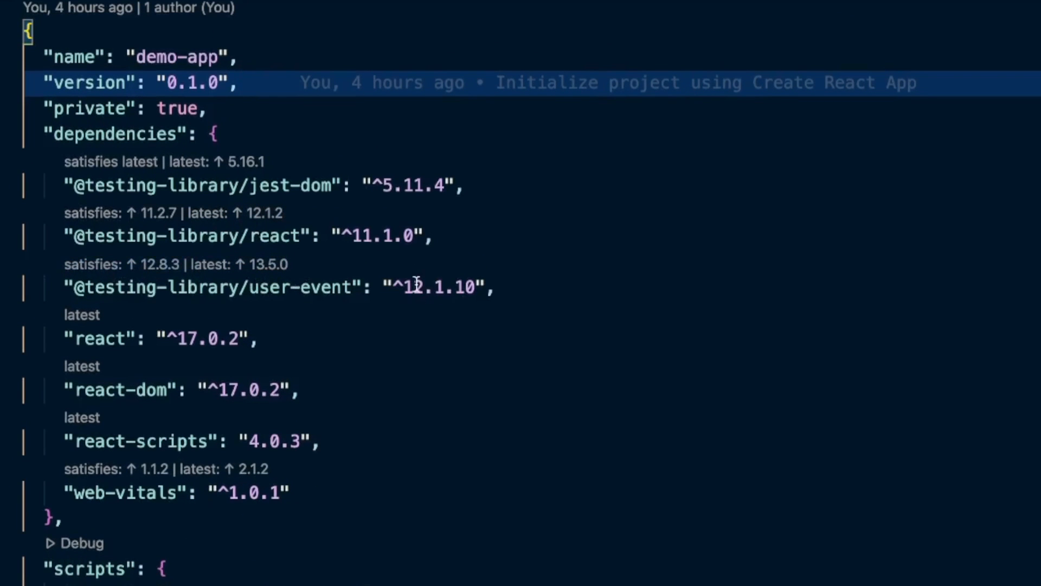
pyautogui.moveTo(434, 287)
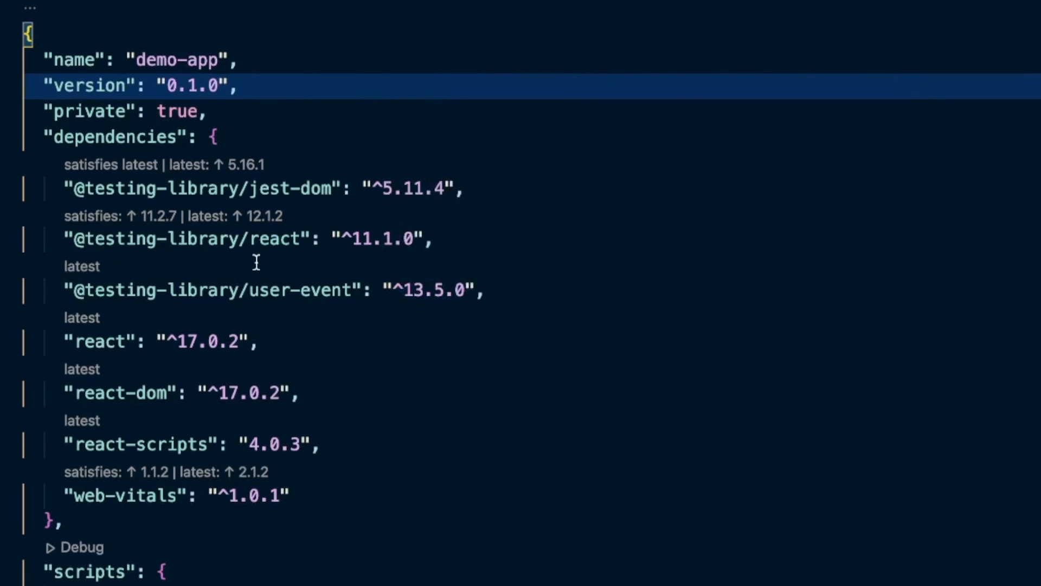
pyautogui.moveTo(431, 291)
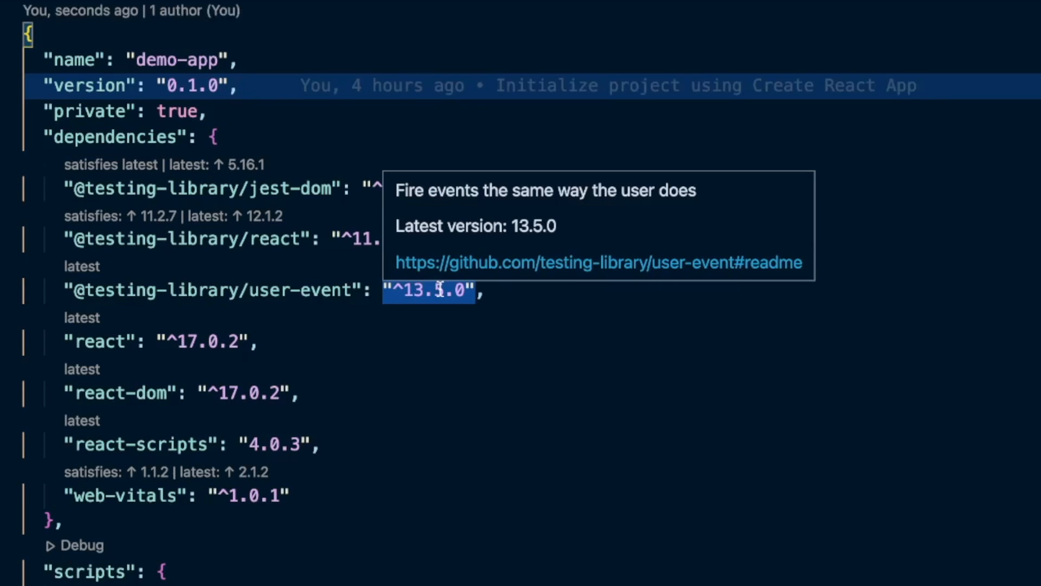
pyautogui.click(890, 482)
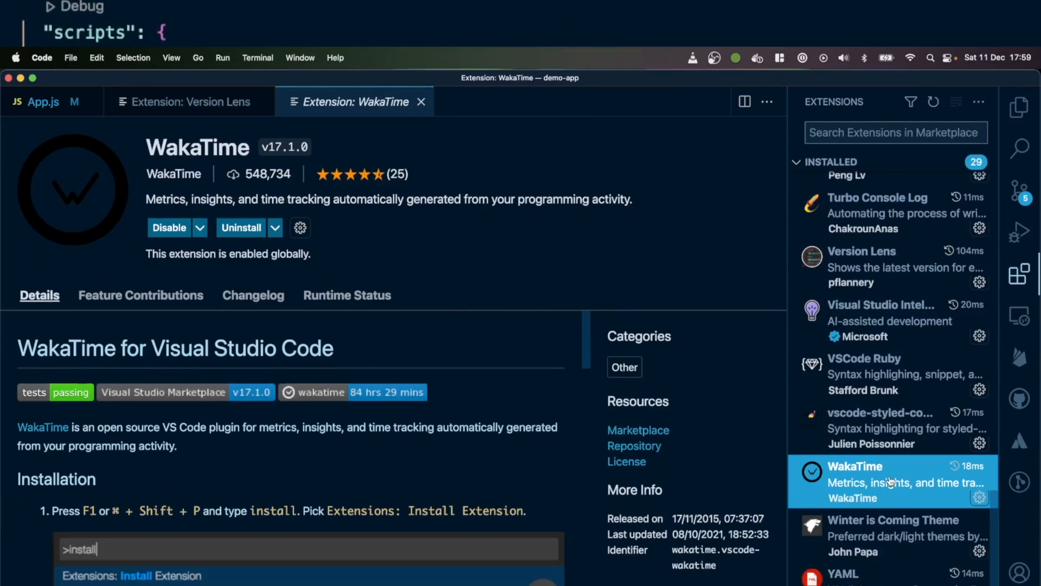
# Follow the WakaTime setup instructions' dashboard link to view coding activity in Chrome
pyautogui.scroll(-3)
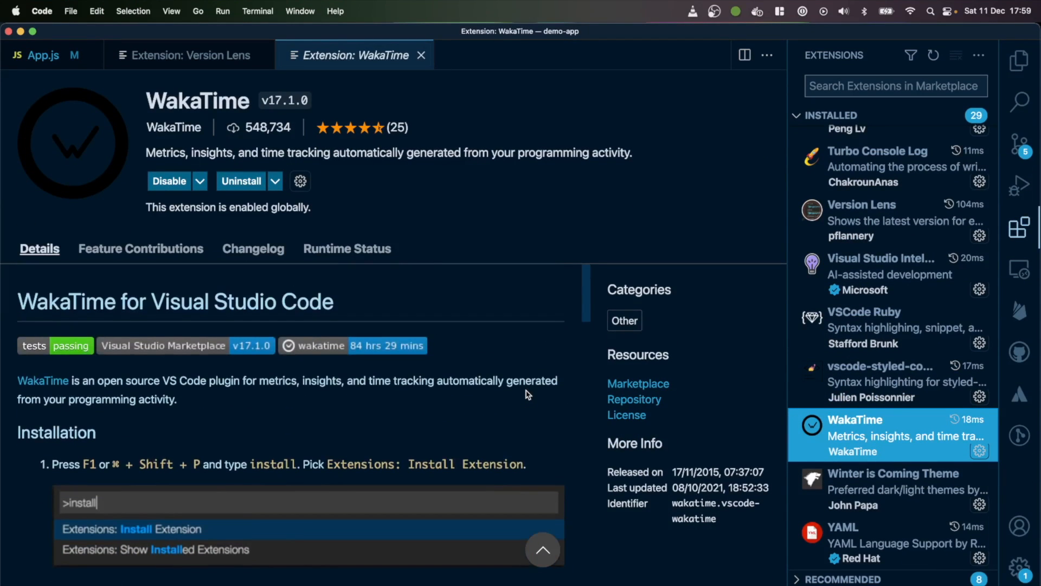
pyautogui.scroll(-3)
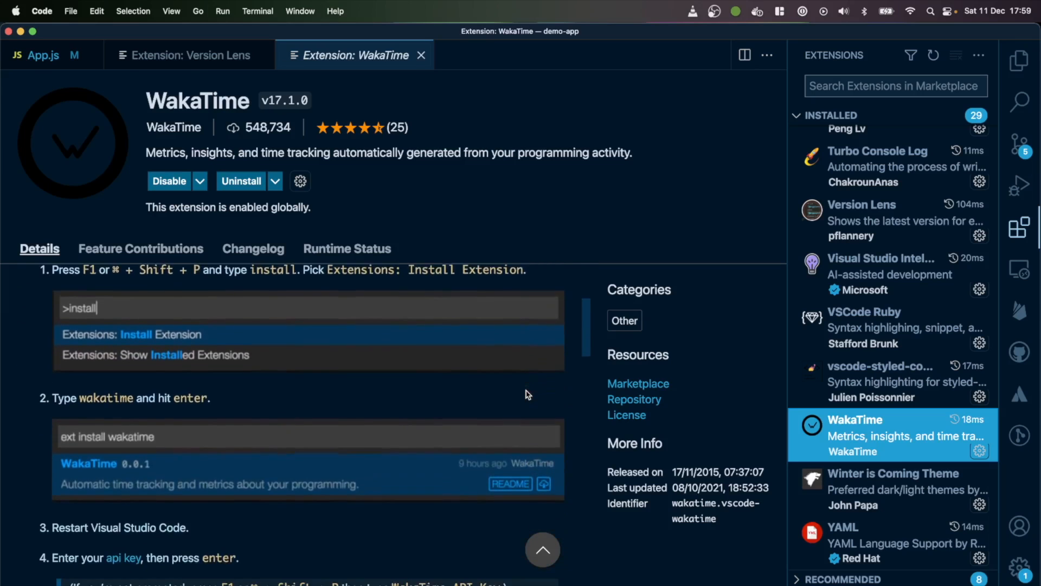
pyautogui.scroll(-3)
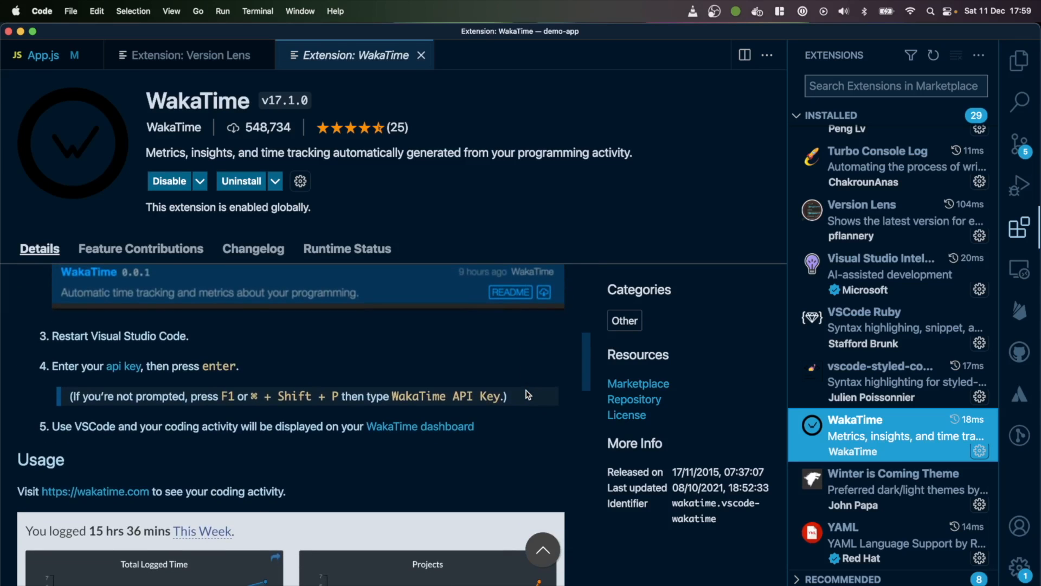
pyautogui.scroll(-3)
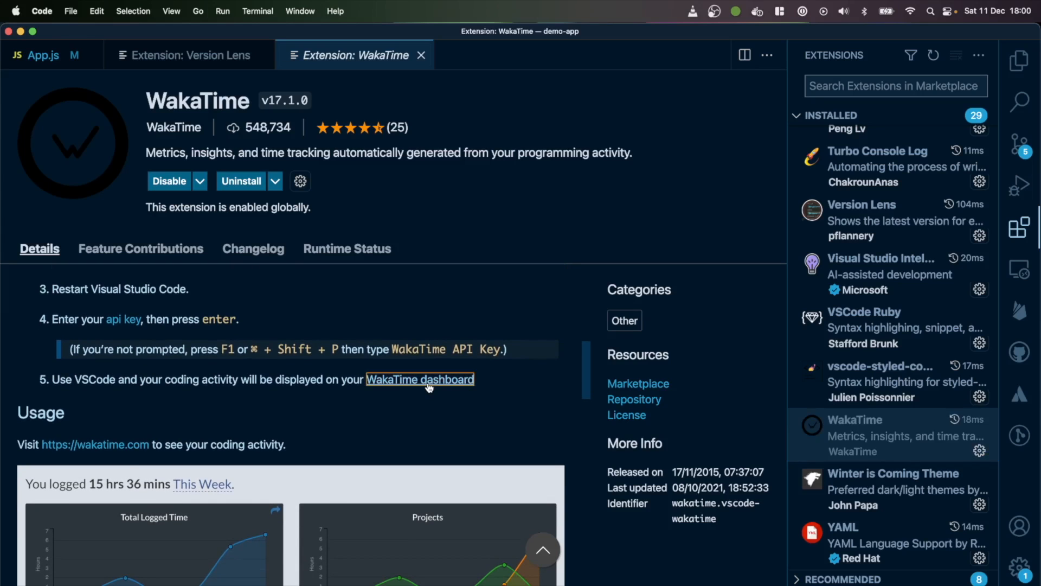
pyautogui.click(418, 380)
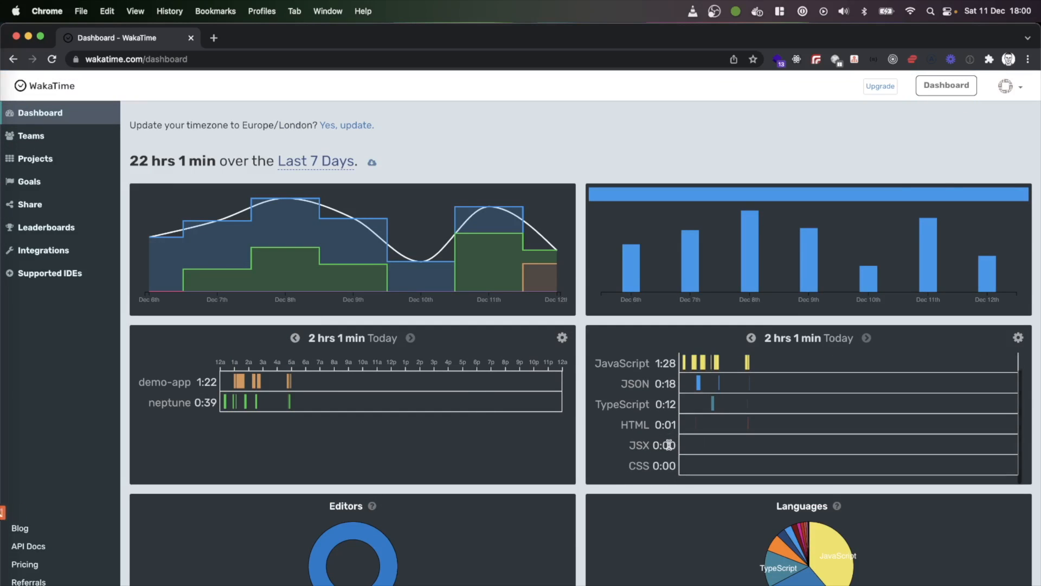
pyautogui.scroll(-3)
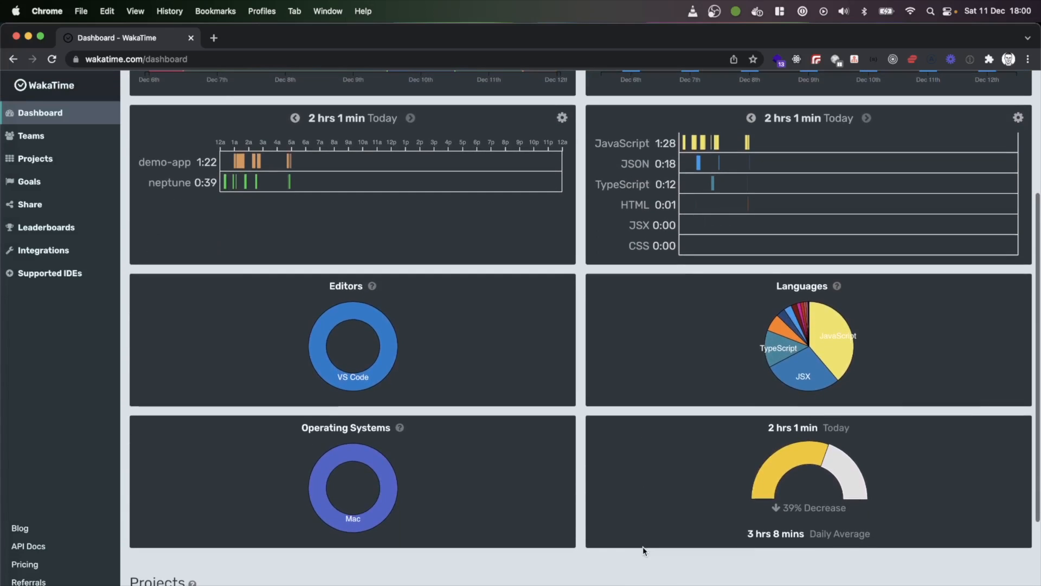
pyautogui.scroll(-3)
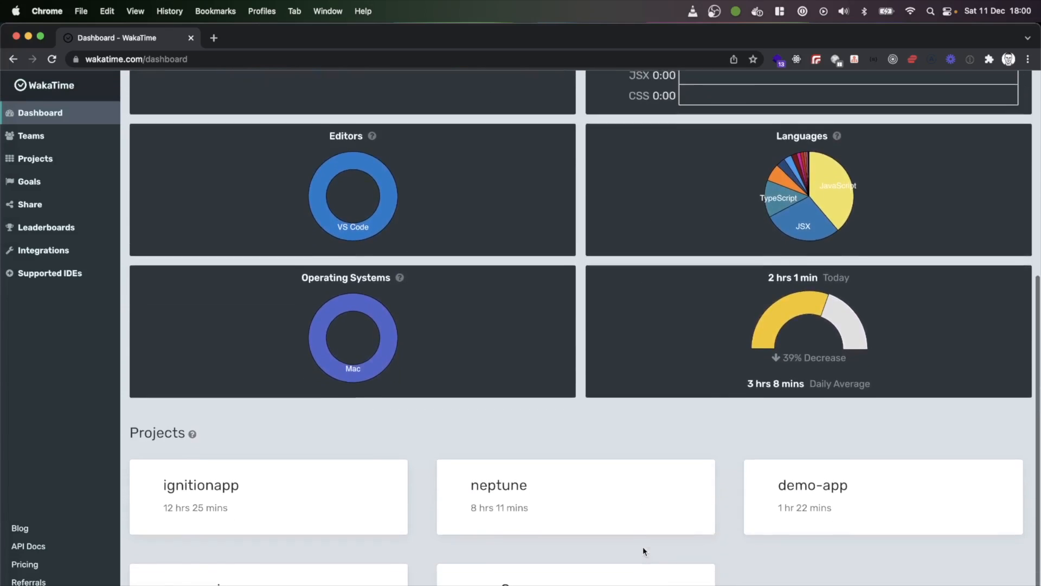